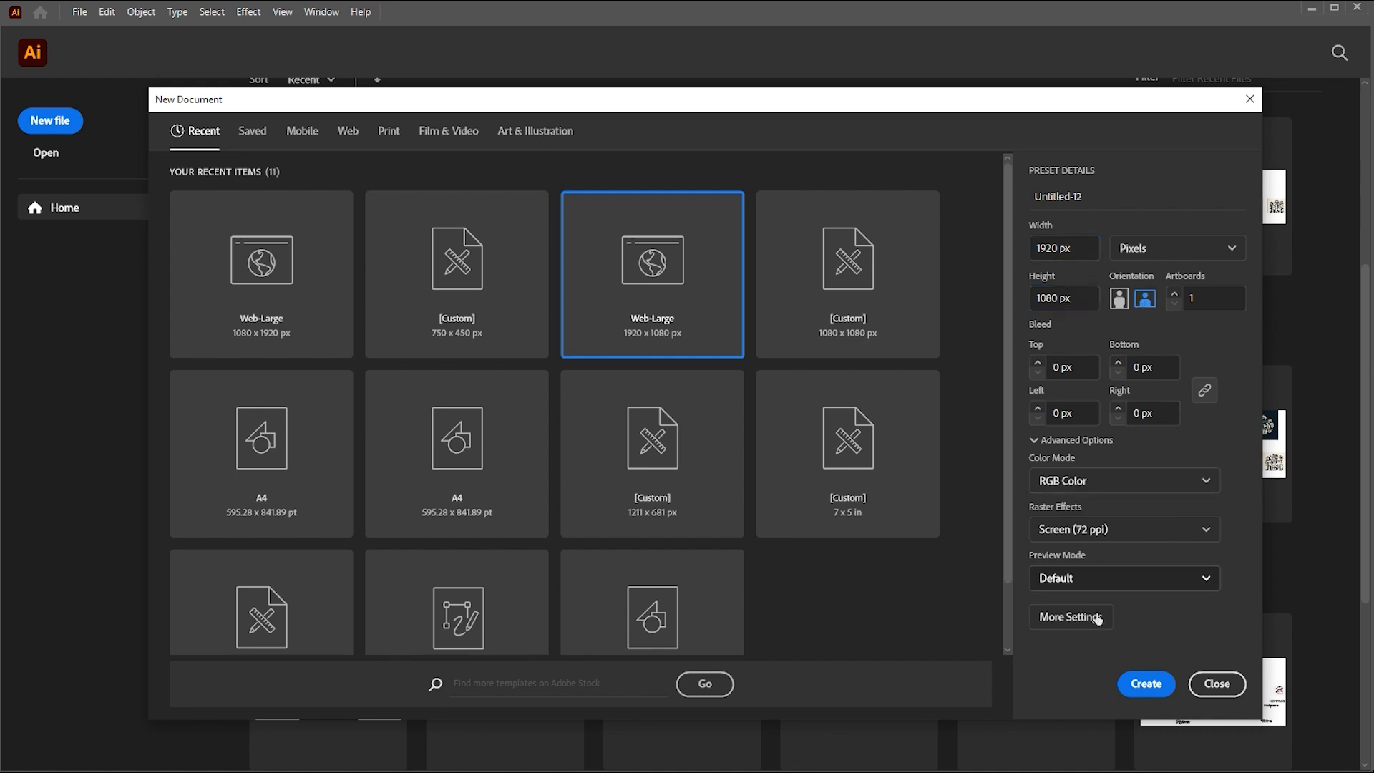
# Create the 1920×1080 document and define a rectangle of Width 1920 px by Height 1080 px
pyautogui.click(1146, 684)
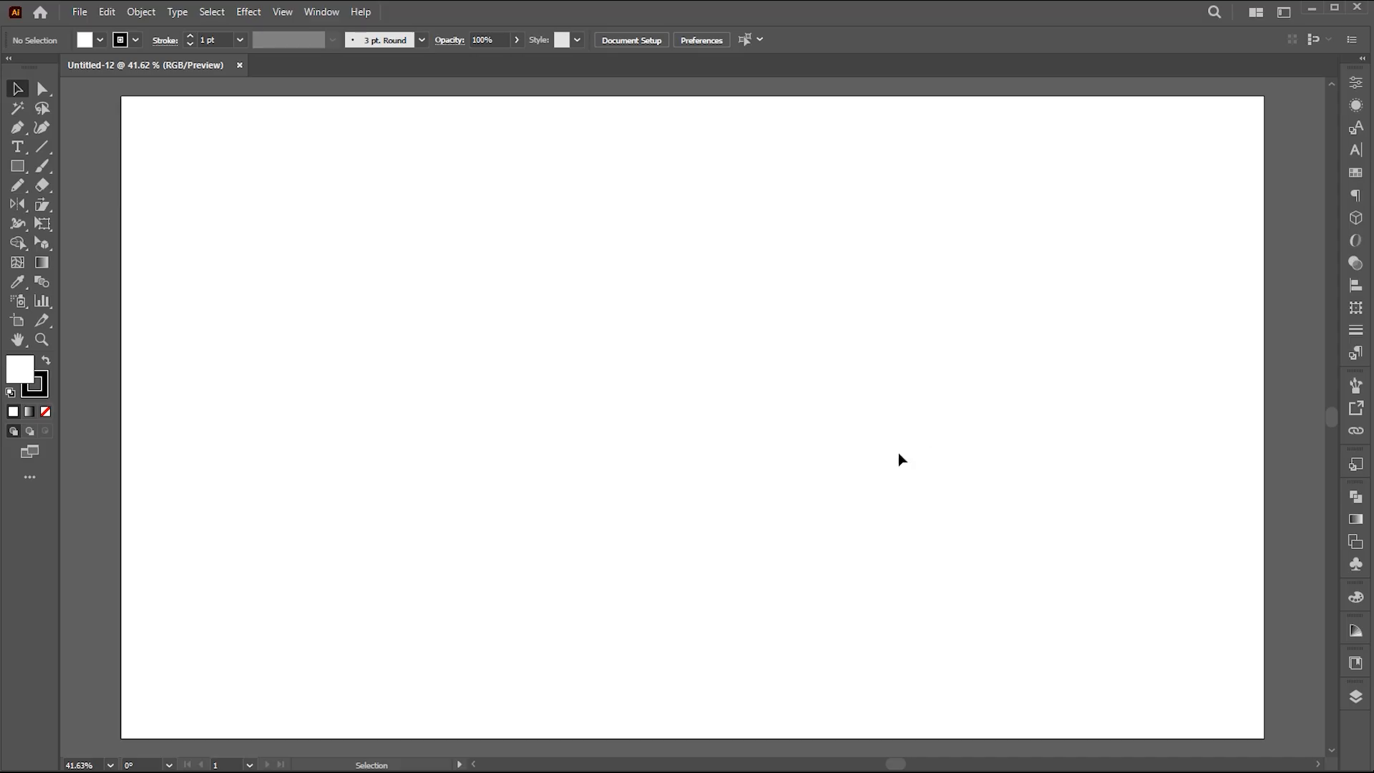
pyautogui.click(17, 166)
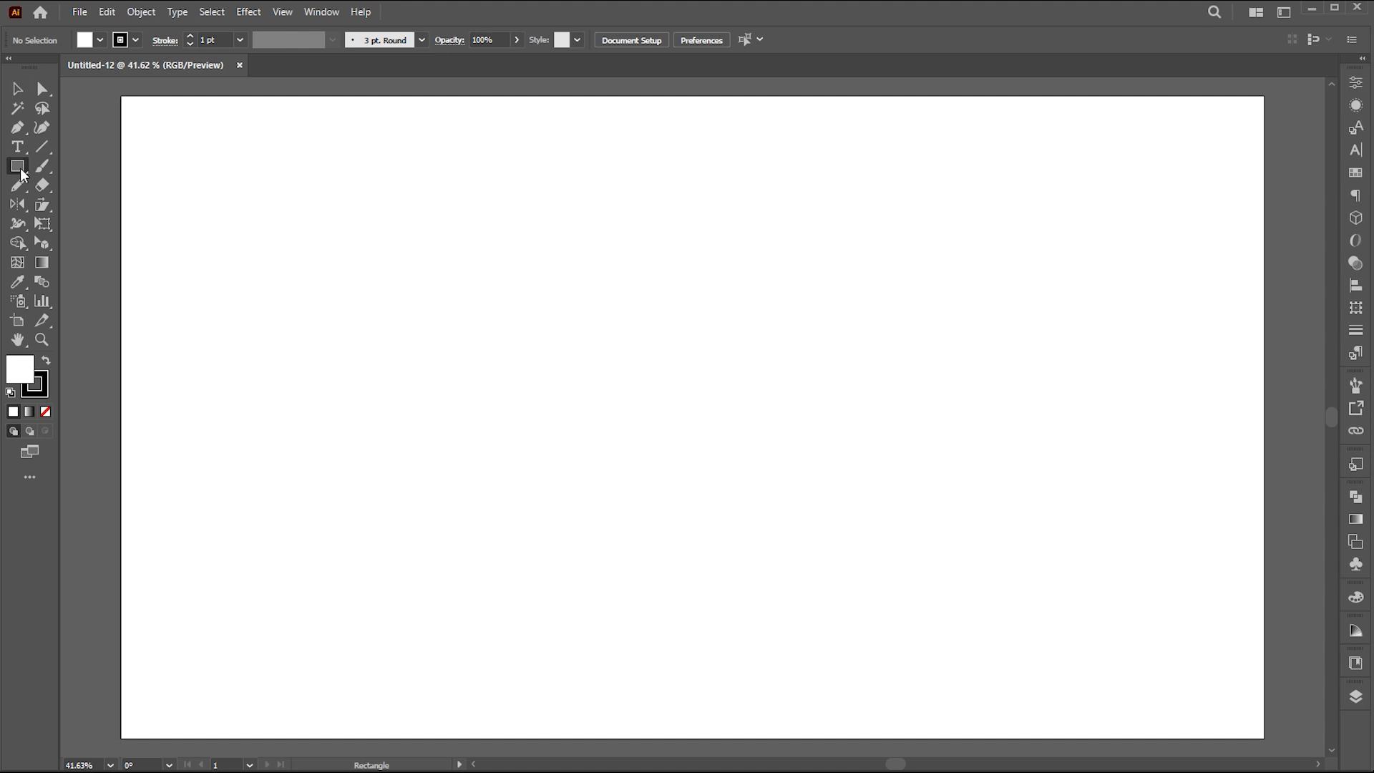
pyautogui.click(640, 341)
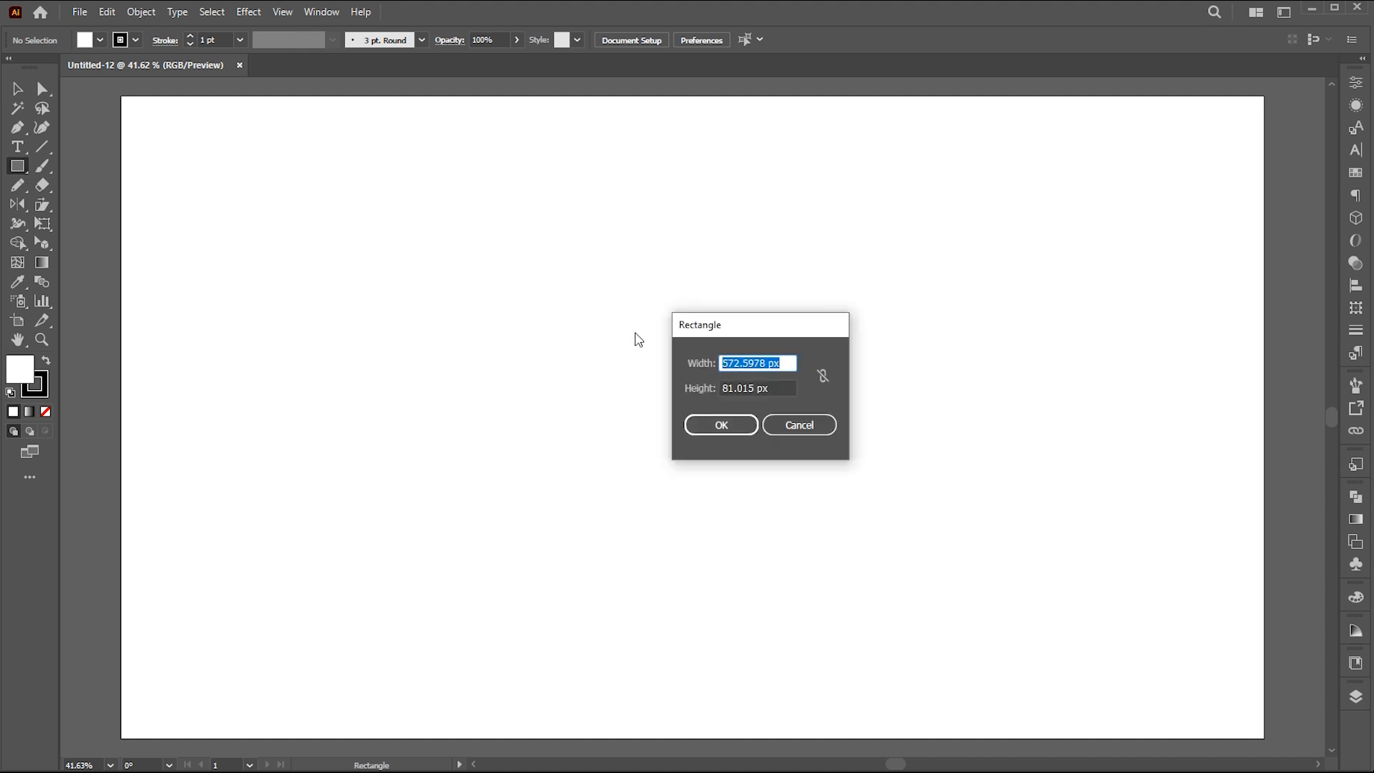
pyautogui.write('10')
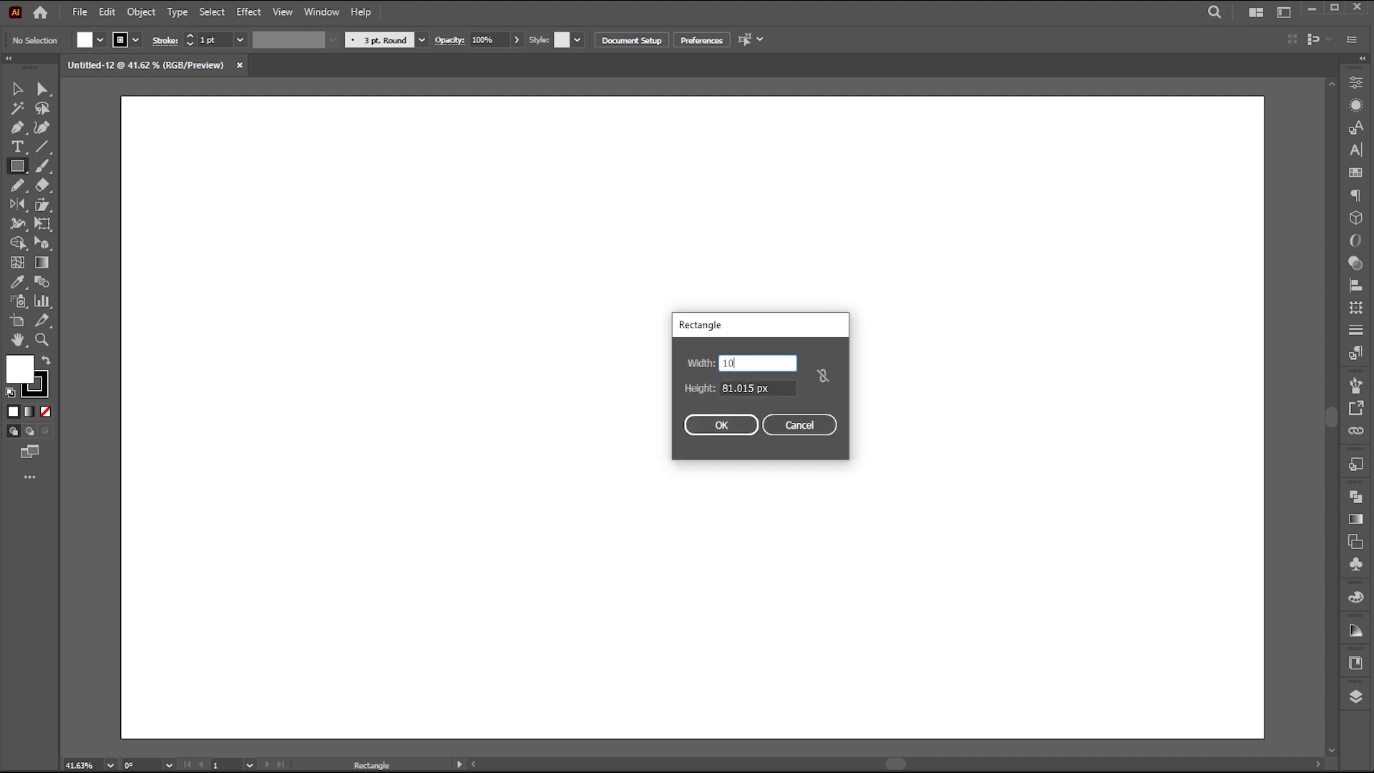
pyautogui.press('Tab')
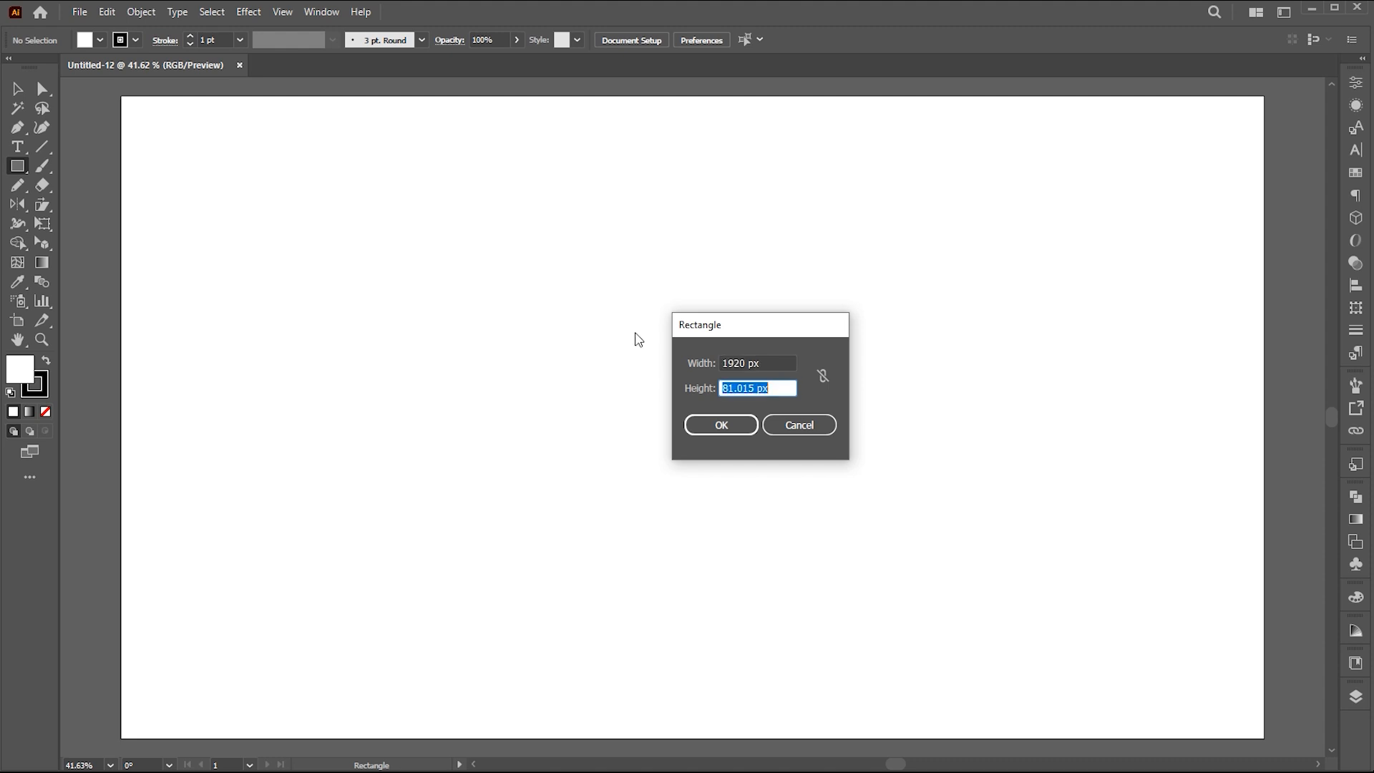
pyautogui.write('1080')
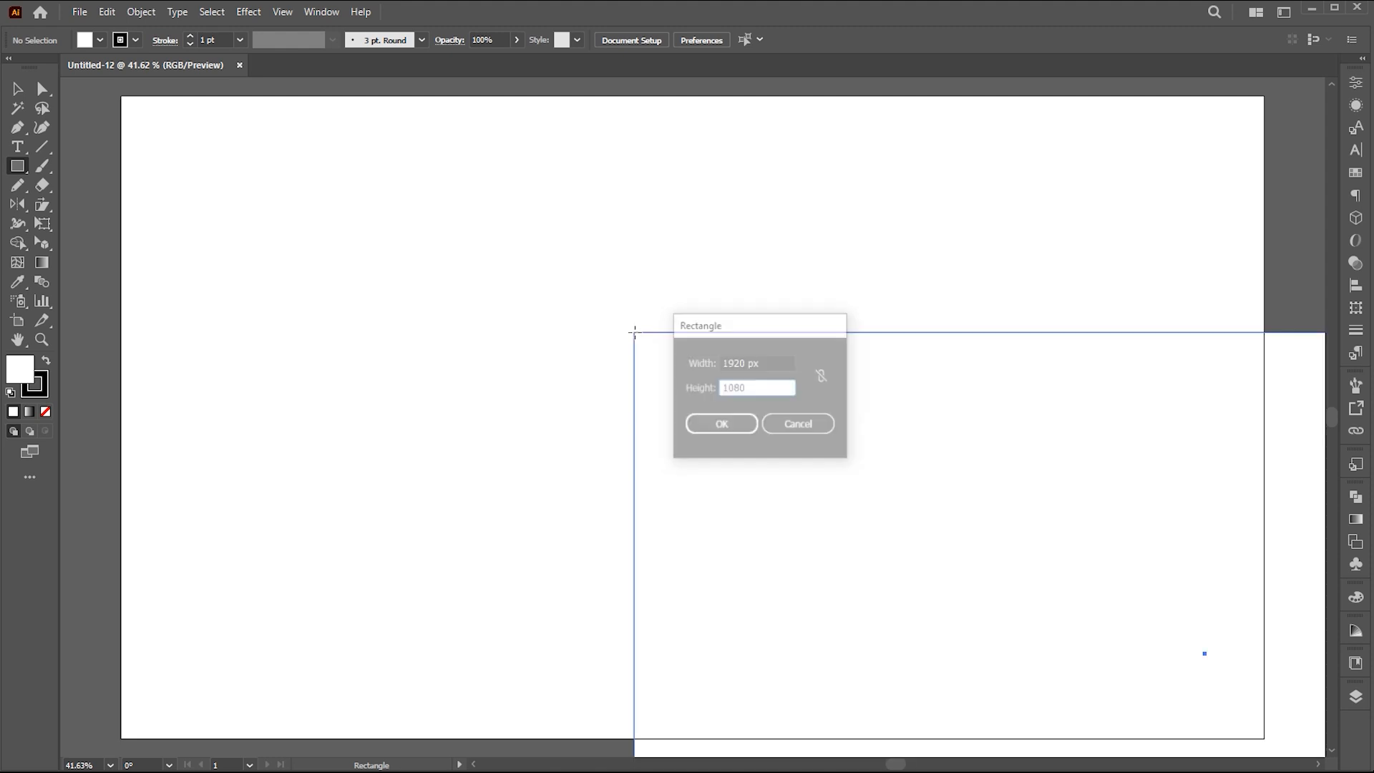
# Confirm the rectangle and fill it black as a full-artboard background
pyautogui.click(720, 424)
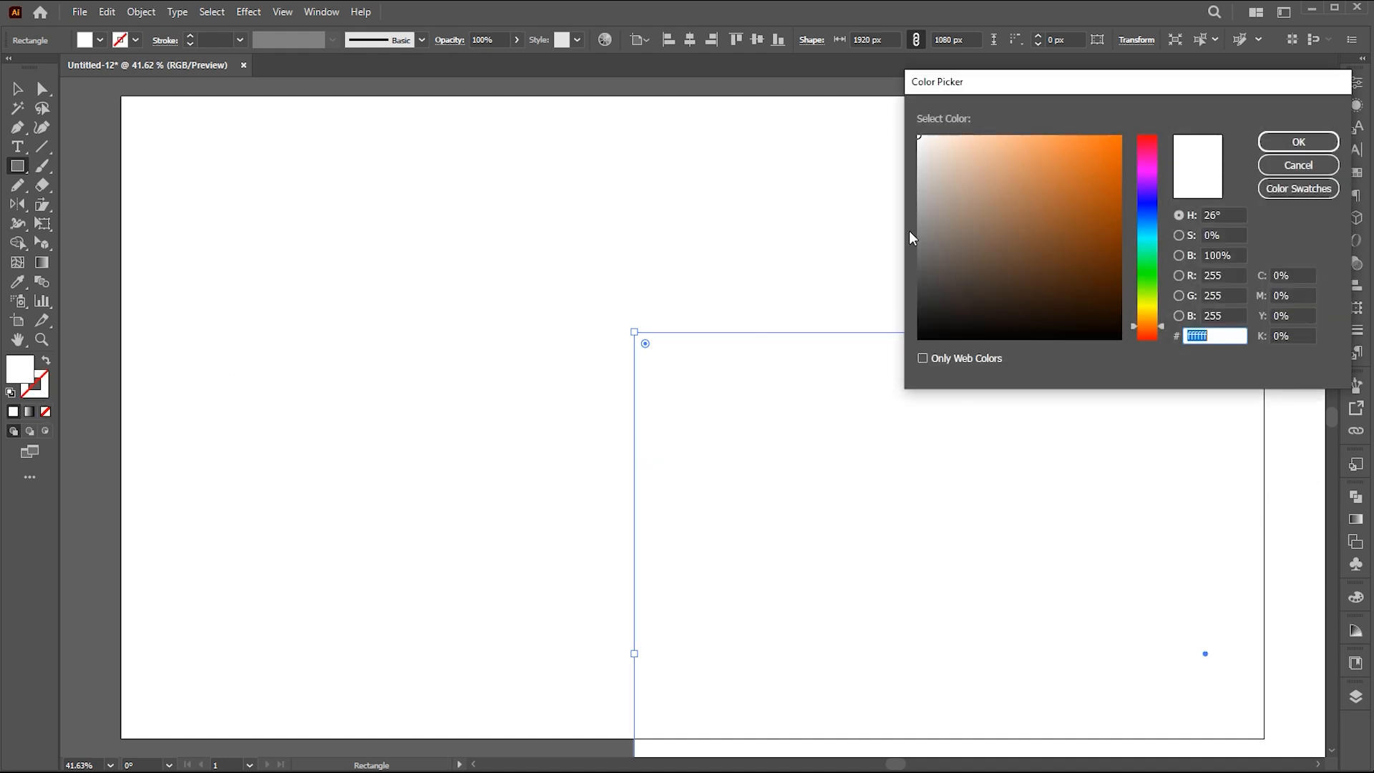
pyautogui.click(1297, 141)
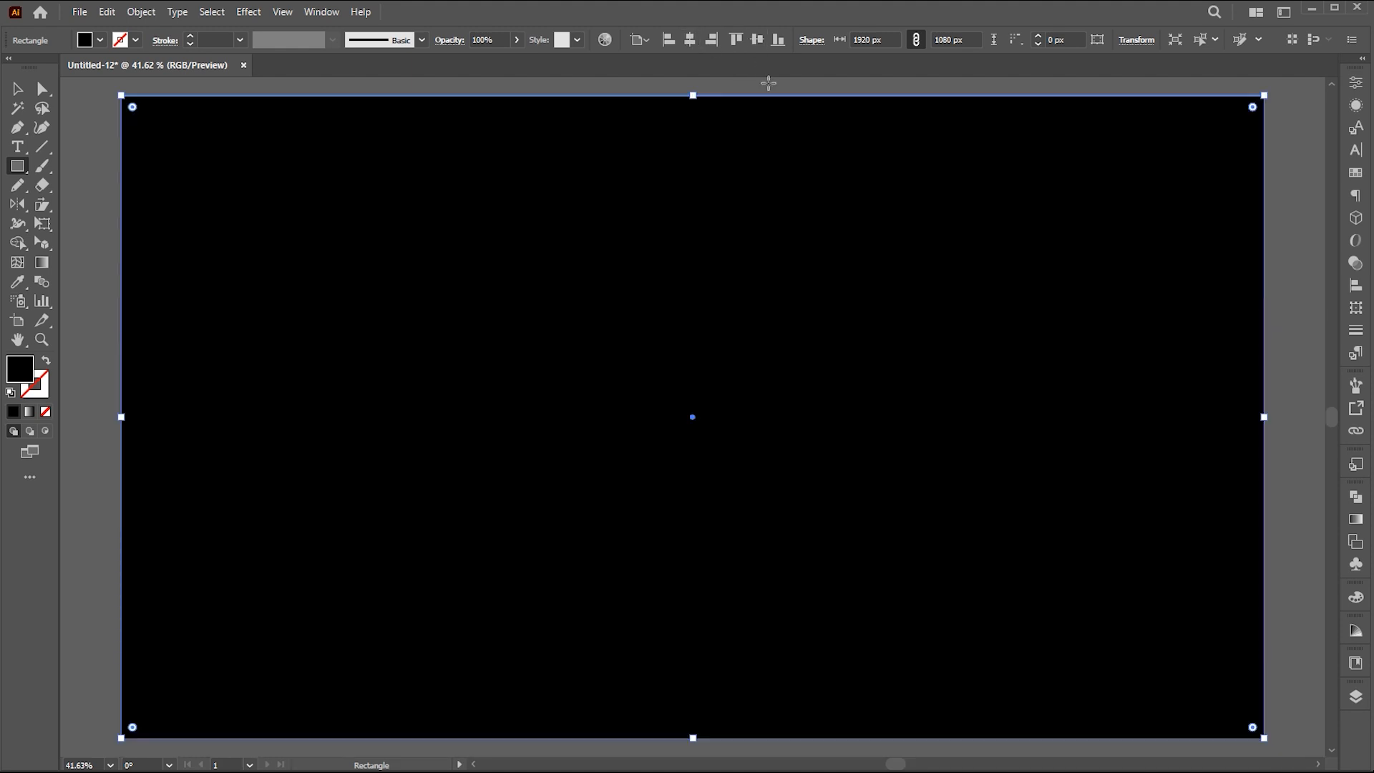
pyautogui.click(139, 11)
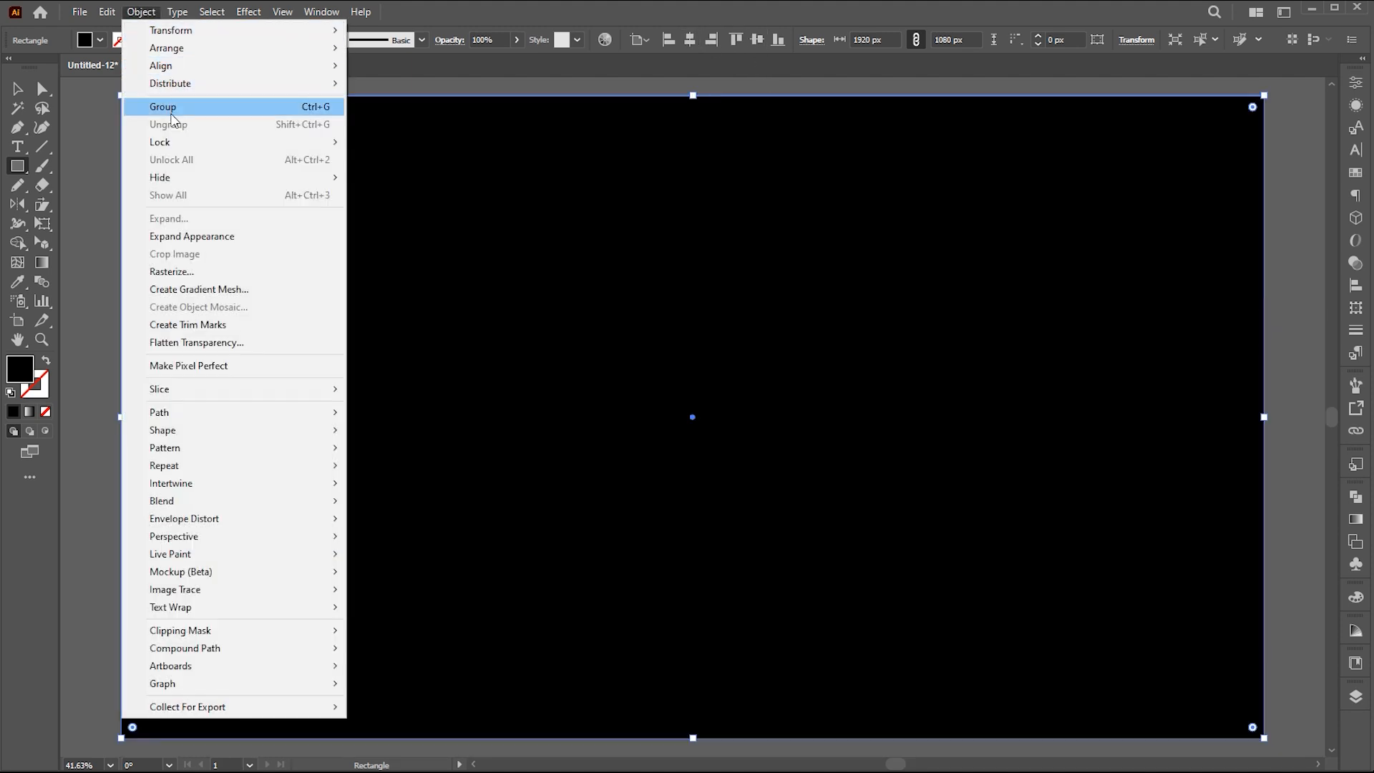
pyautogui.moveTo(161, 142)
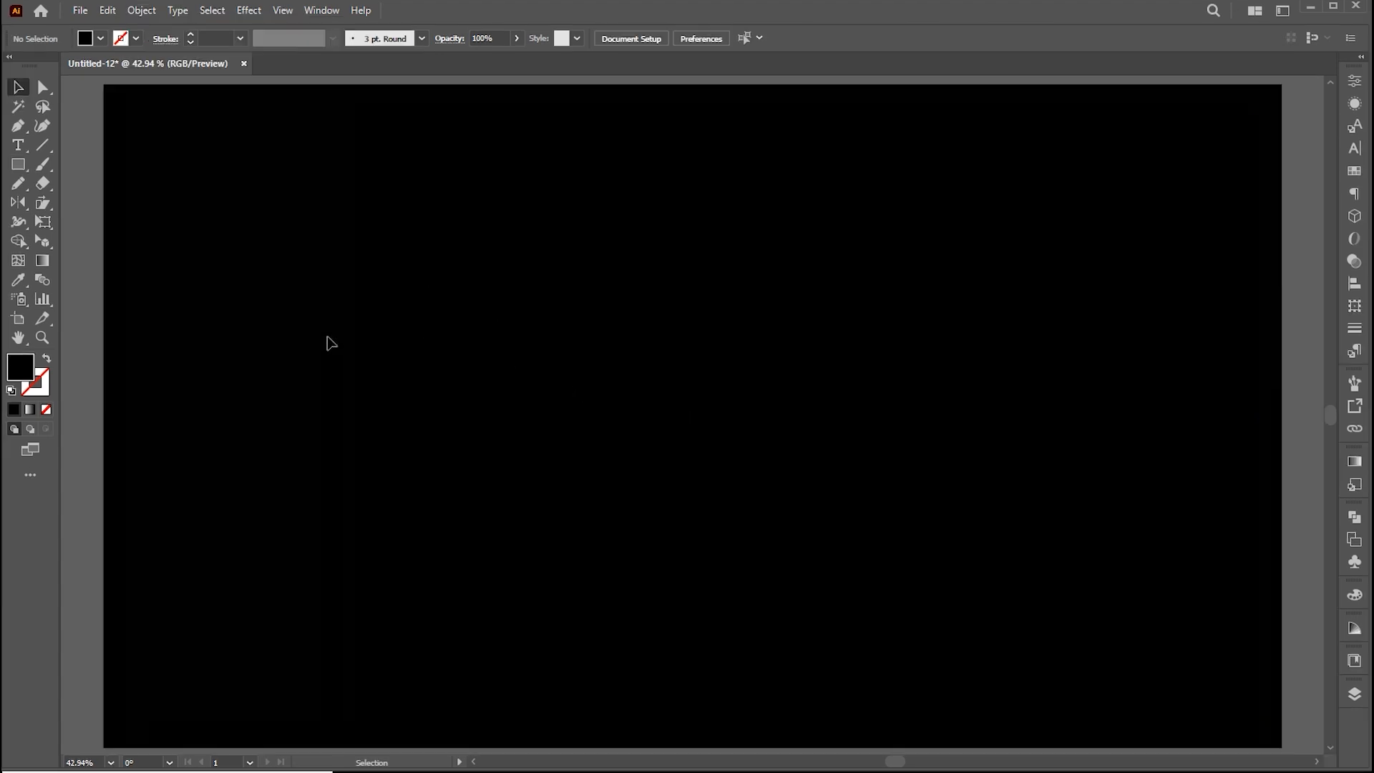
# Add a white letter S on the left, set in Richardson Brand Revolution Block
pyautogui.click(19, 146)
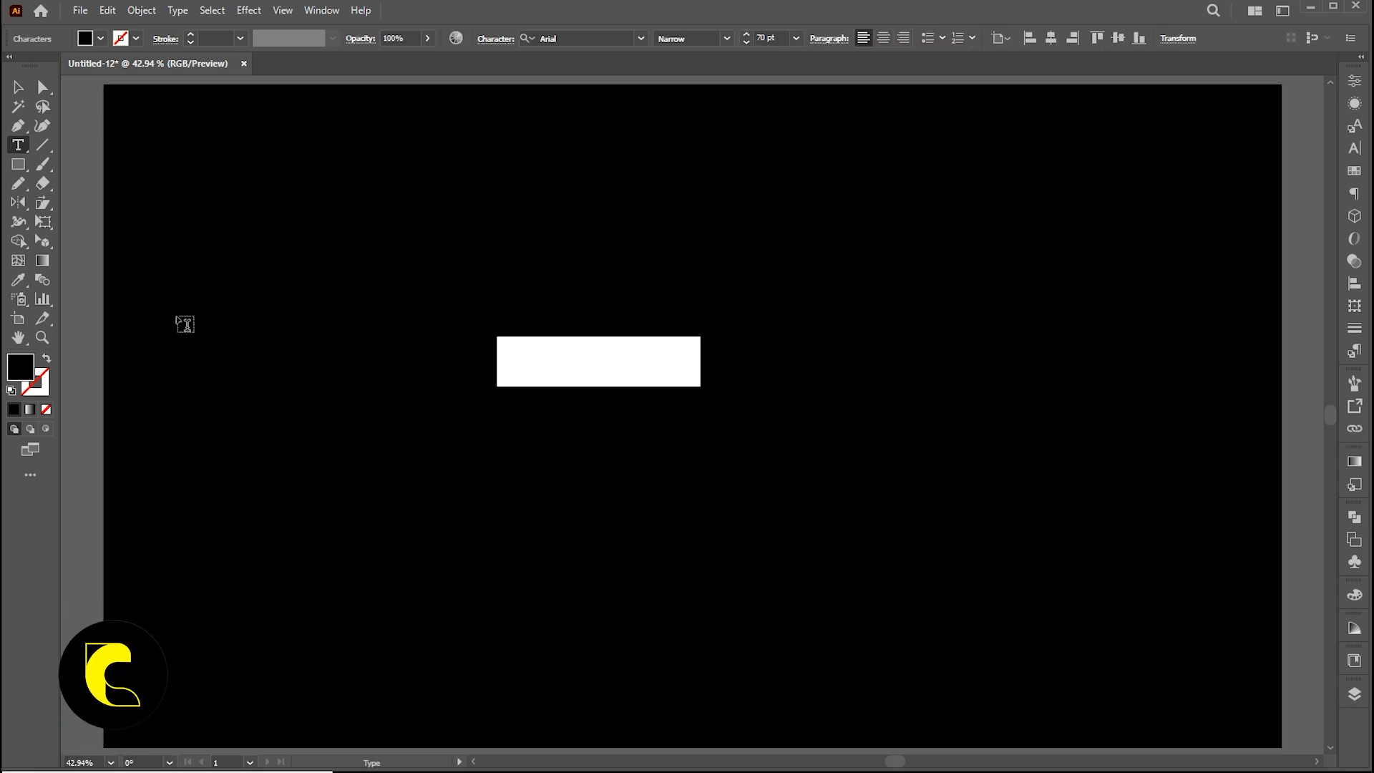
pyautogui.click(21, 367)
pyautogui.write('S')
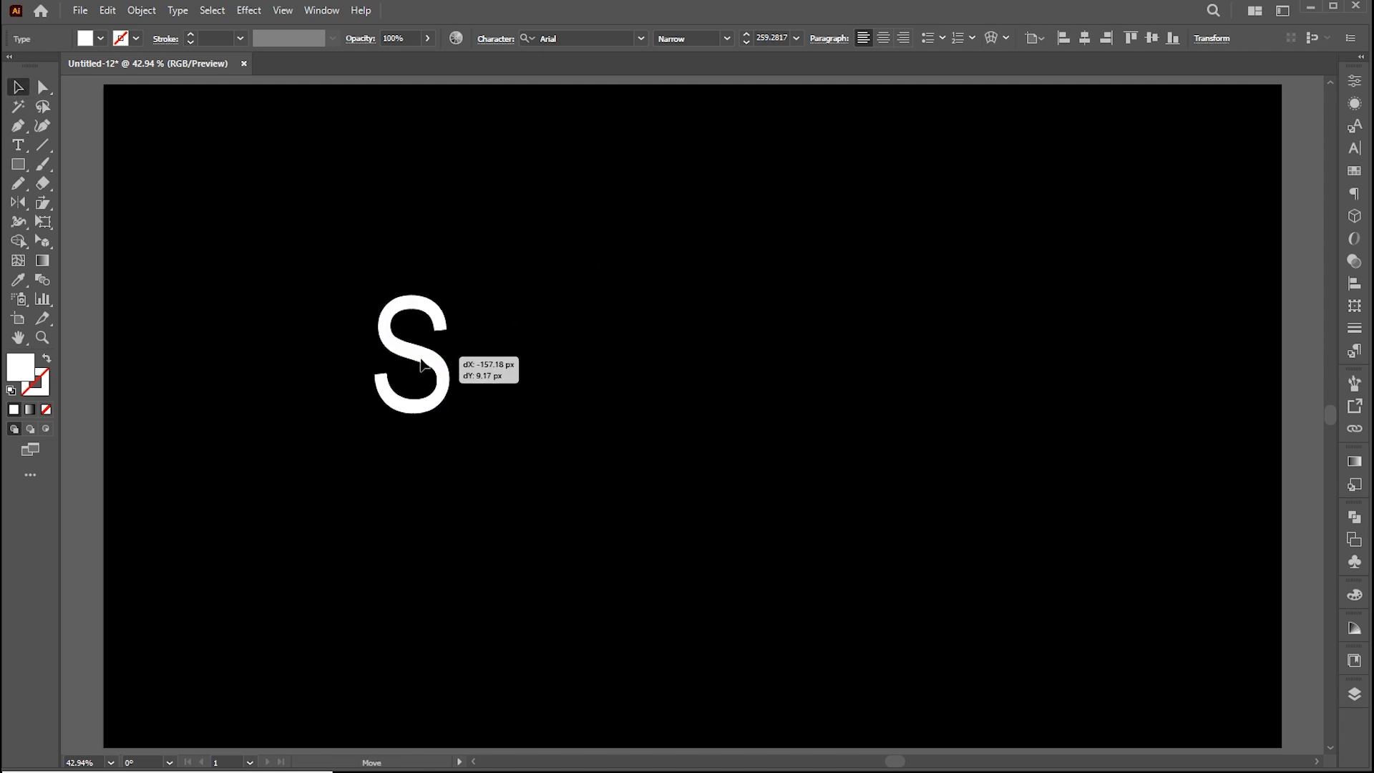
pyautogui.moveTo(413, 364); pyautogui.dragTo(392, 373)
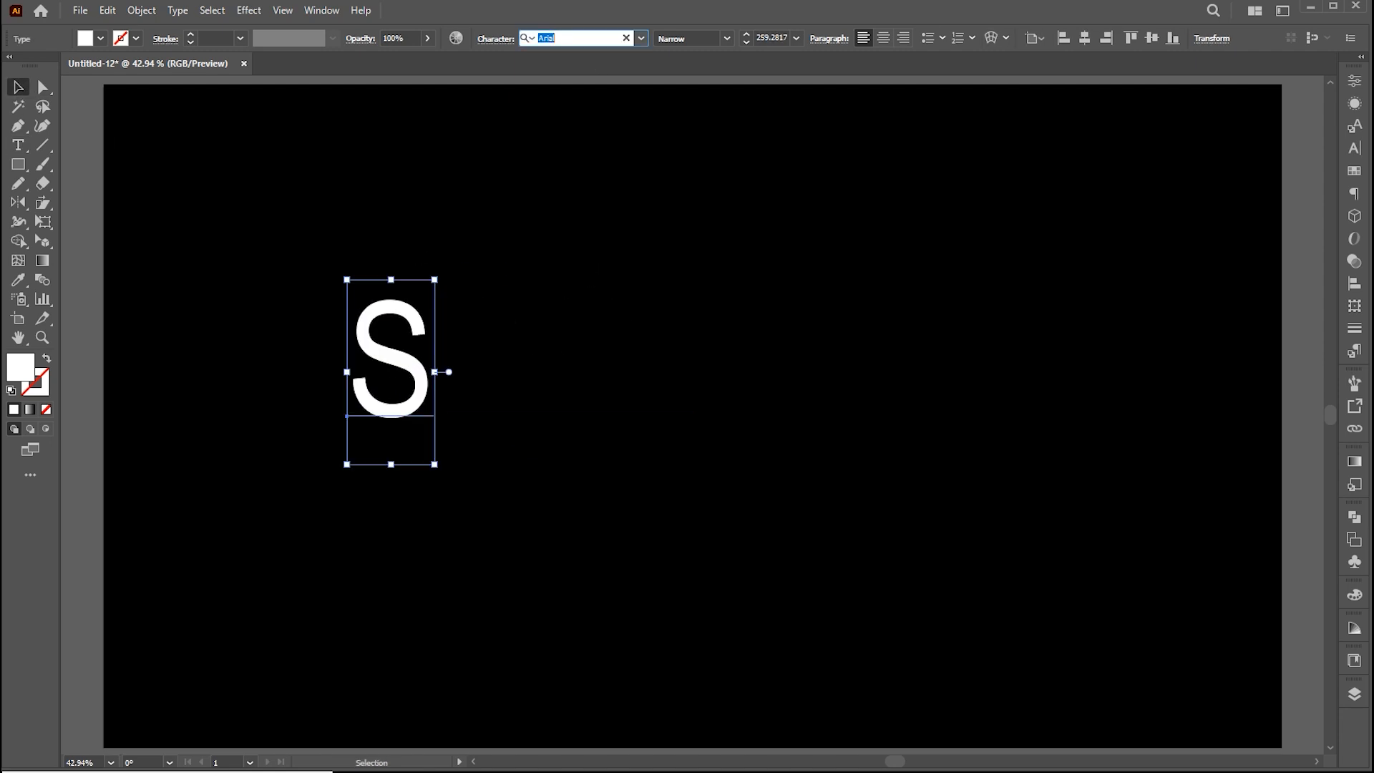
pyautogui.write('rich')
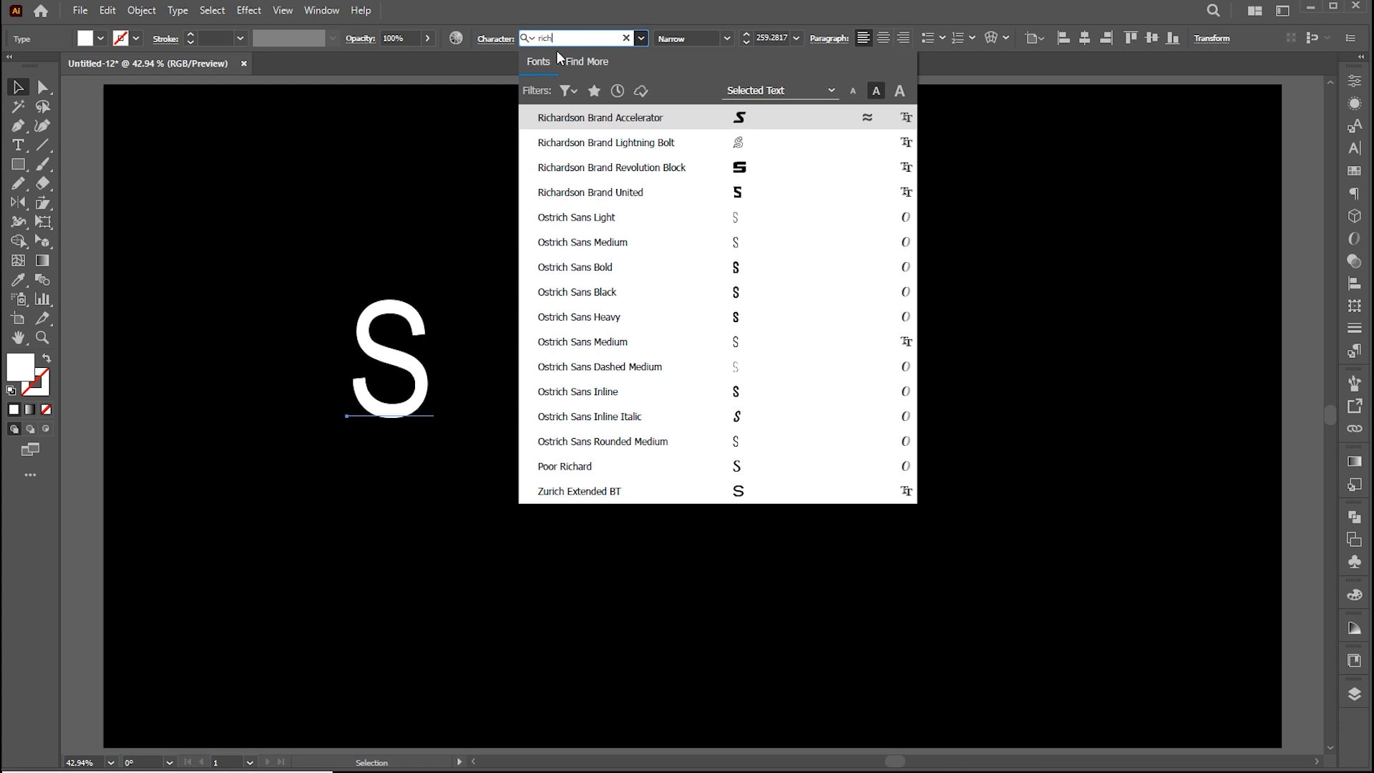
pyautogui.click(611, 168)
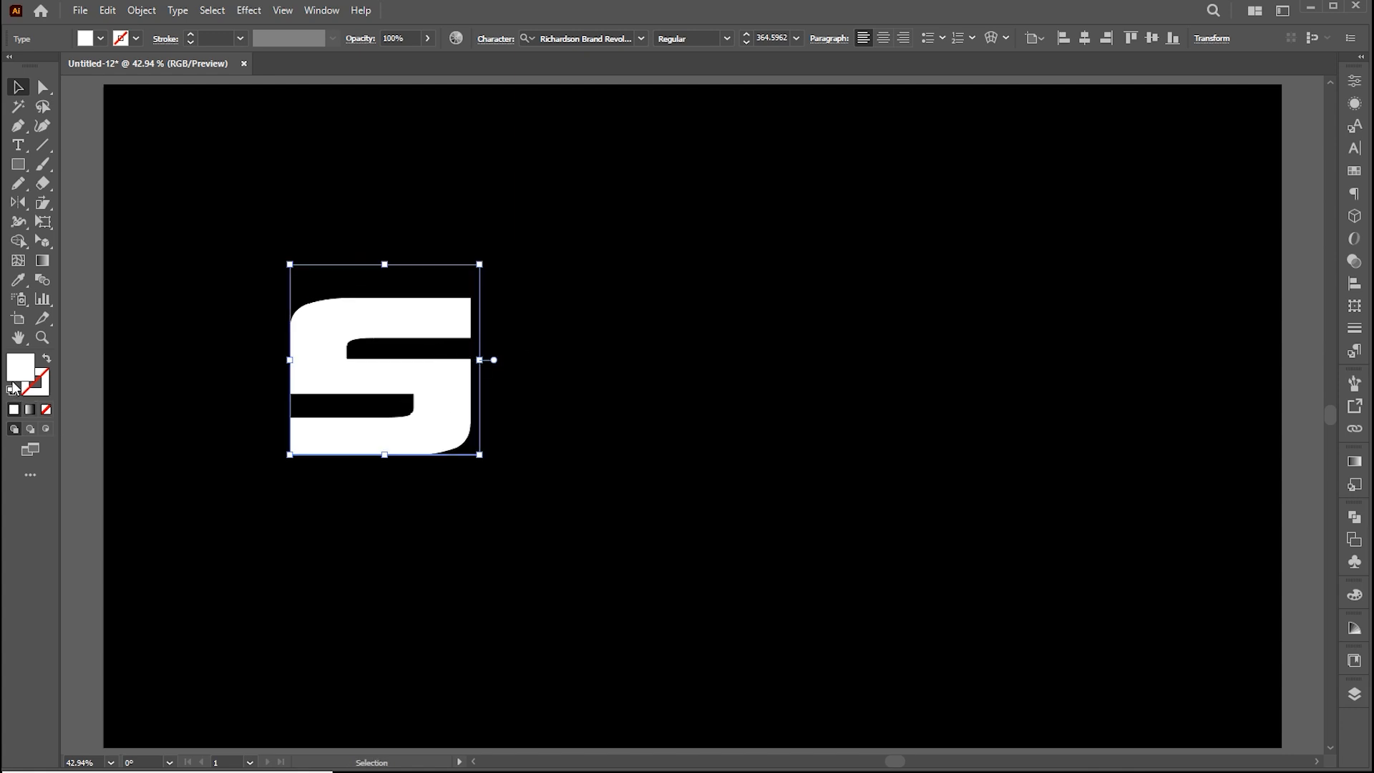
# Remove the character fill and add a white-to-black gradient fill via the Appearance panel
pyautogui.click(22, 368)
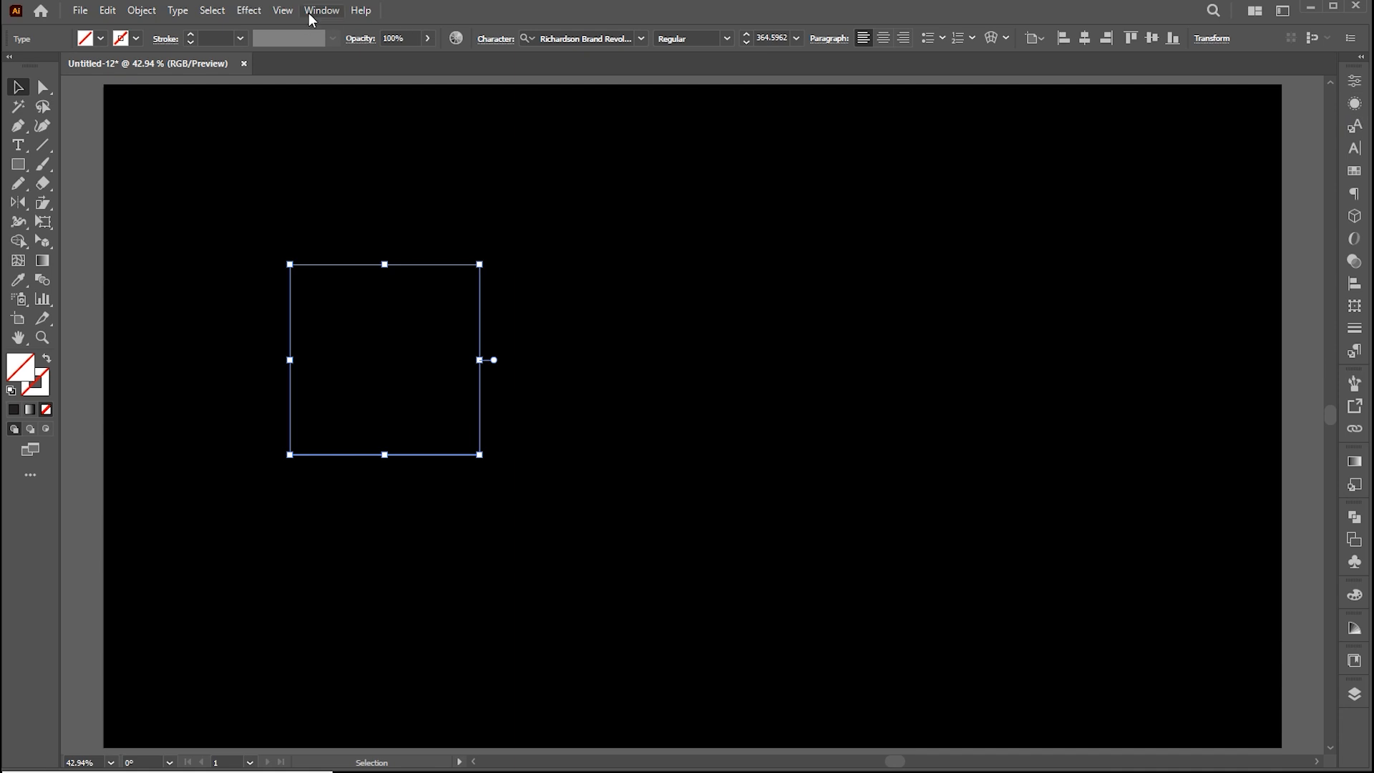
pyautogui.click(322, 10)
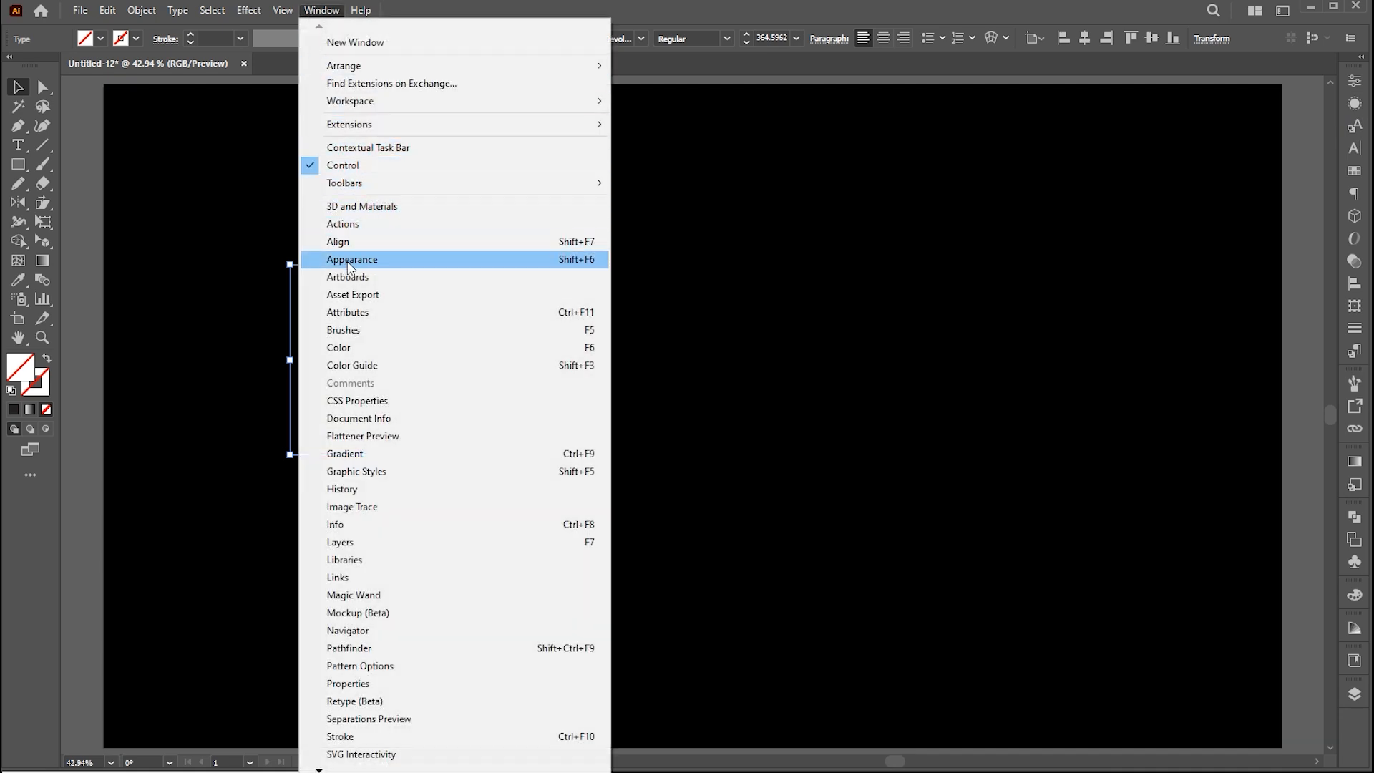
pyautogui.click(352, 259)
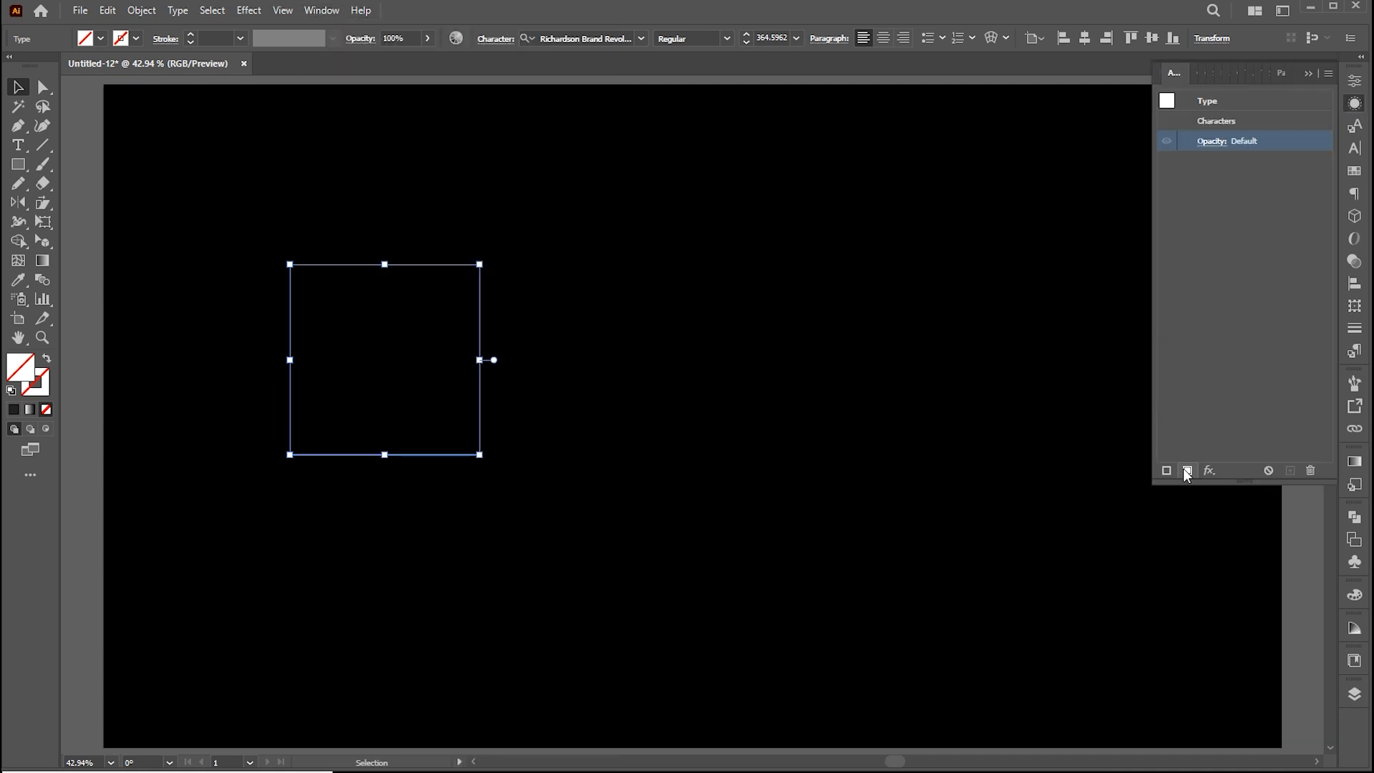
pyautogui.click(1166, 471)
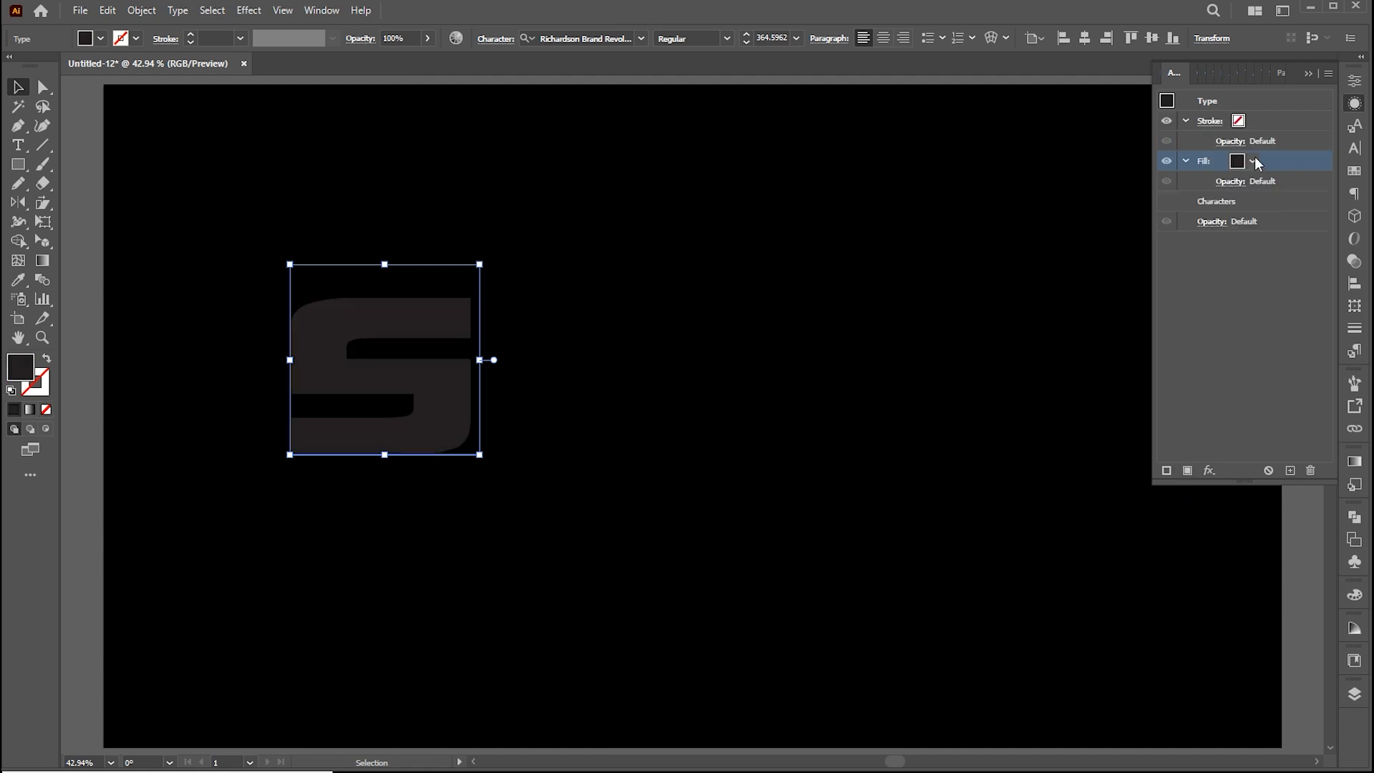
pyautogui.click(1253, 160)
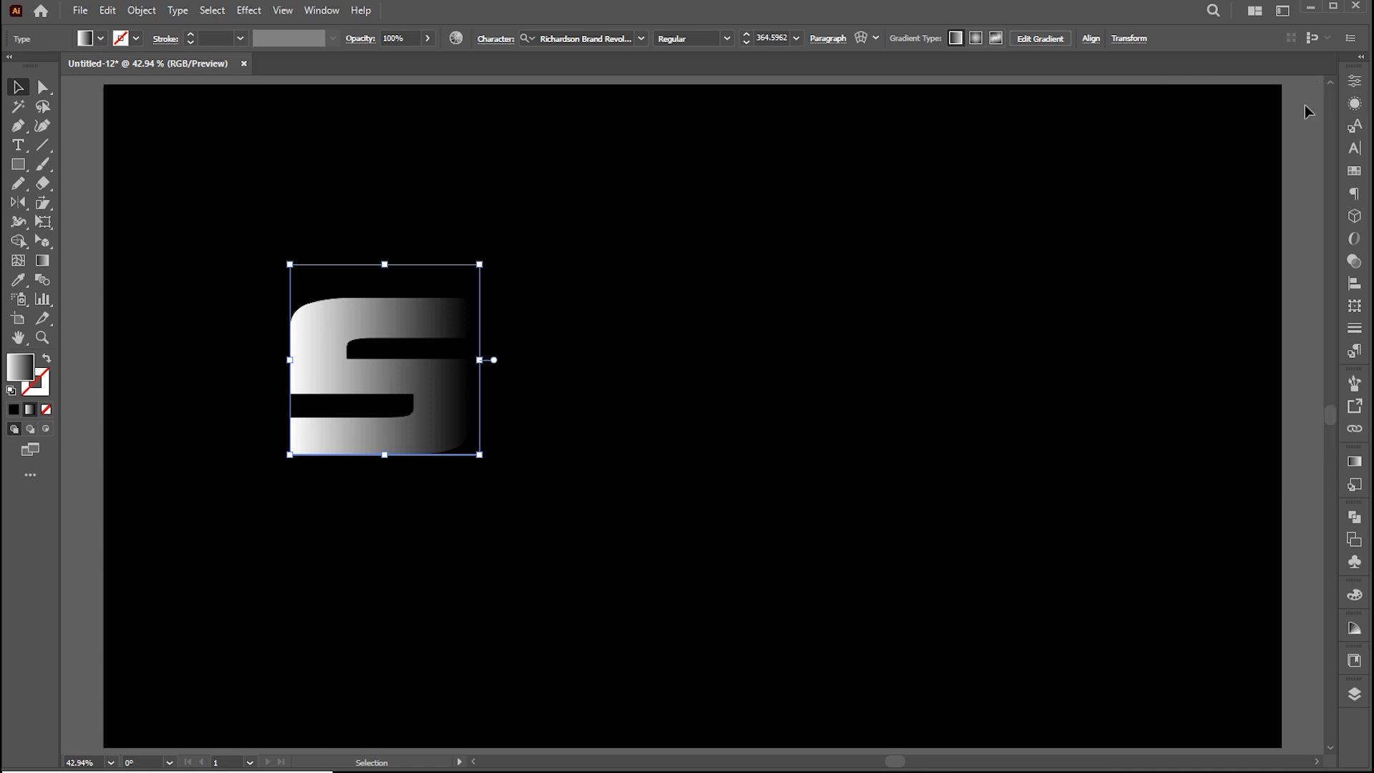
# Pull the black stop left and push the midpoint right so the S stays white longer
pyautogui.click(1355, 462)
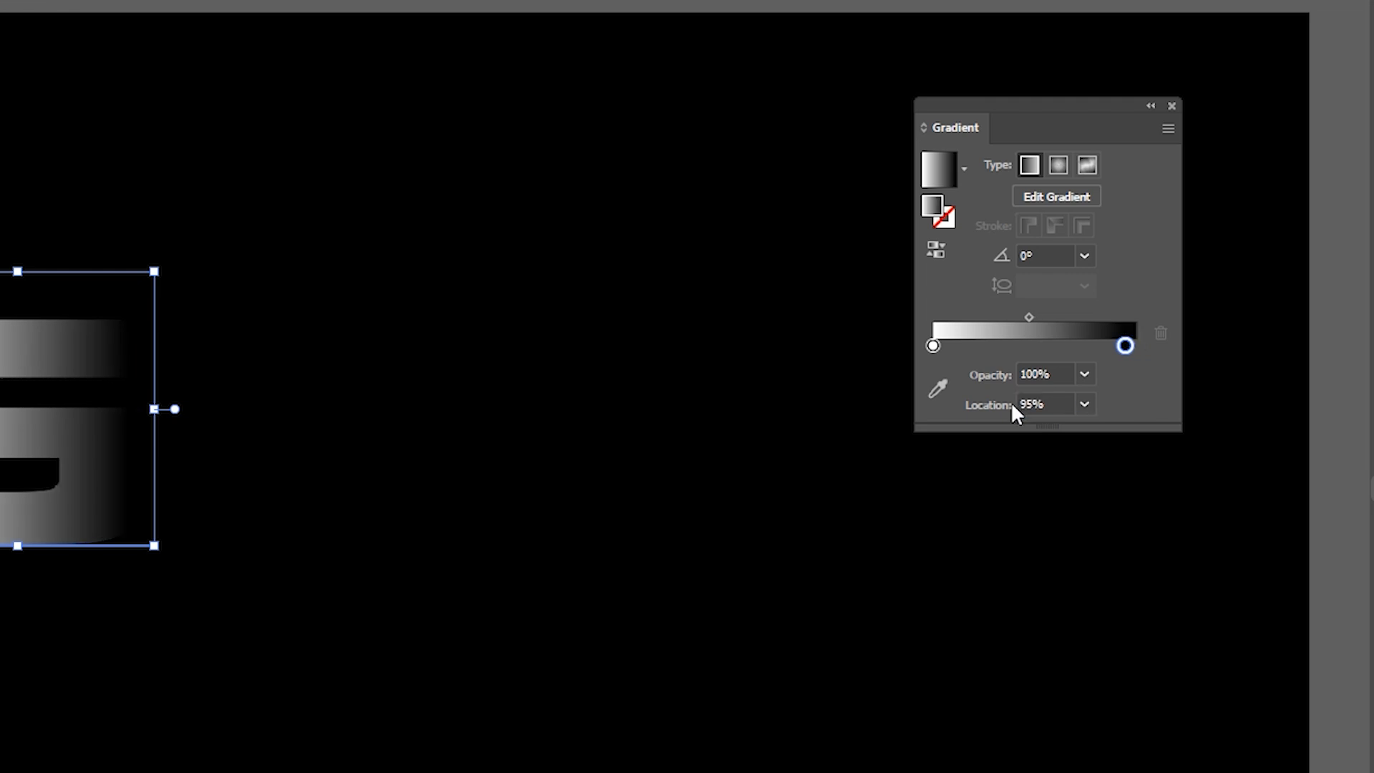
pyautogui.moveTo(1126, 345); pyautogui.dragTo(1072, 345)
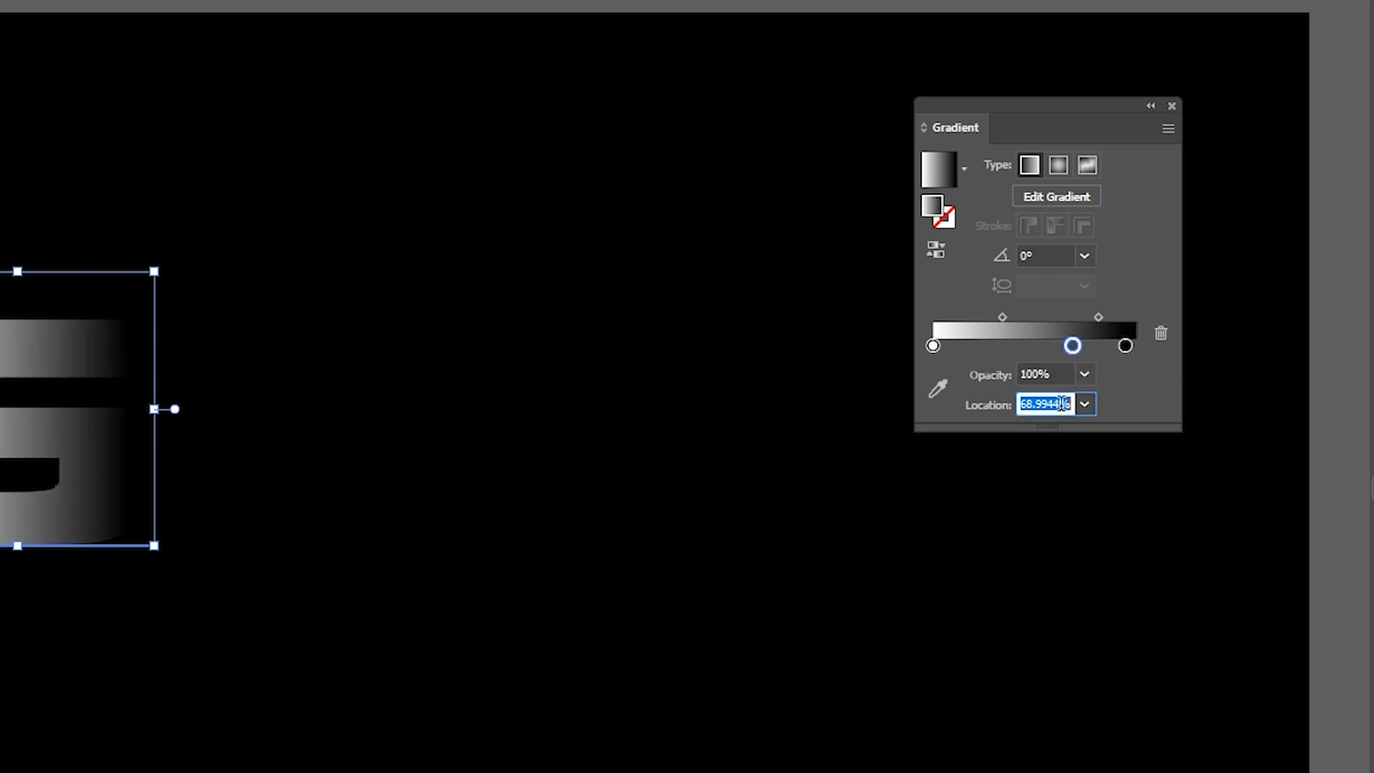
pyautogui.moveTo(1072, 345); pyautogui.dragTo(1082, 345)
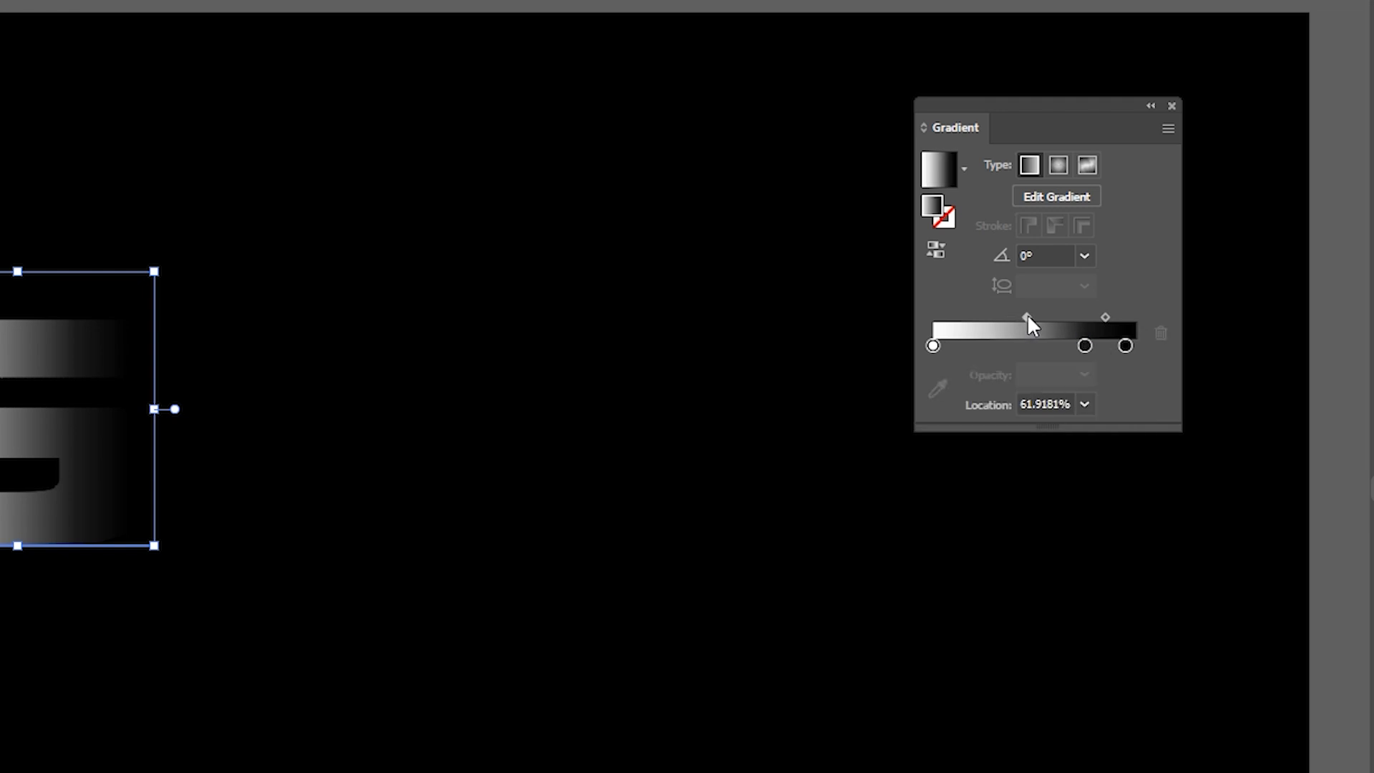
pyautogui.moveTo(1025, 318); pyautogui.dragTo(1043, 317)
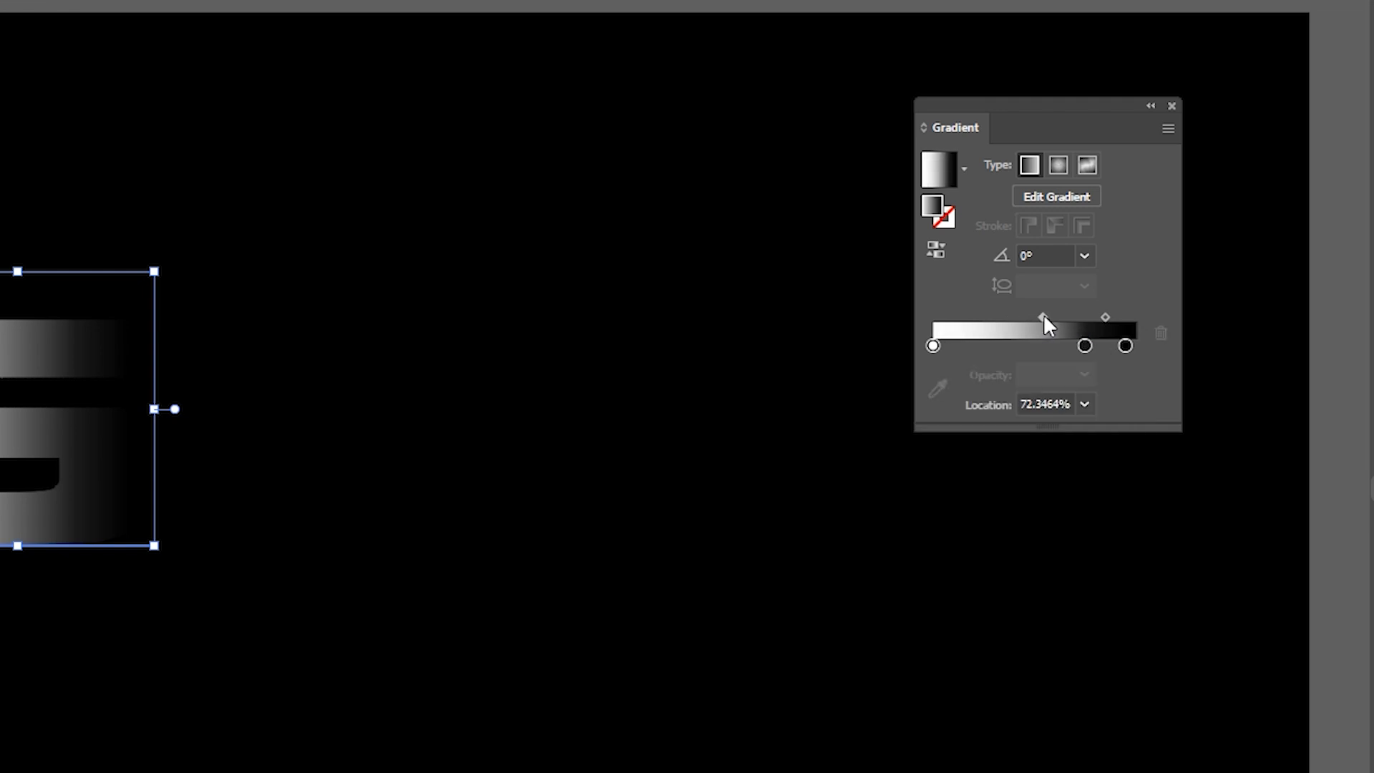
pyautogui.moveTo(1041, 317); pyautogui.dragTo(1049, 318)
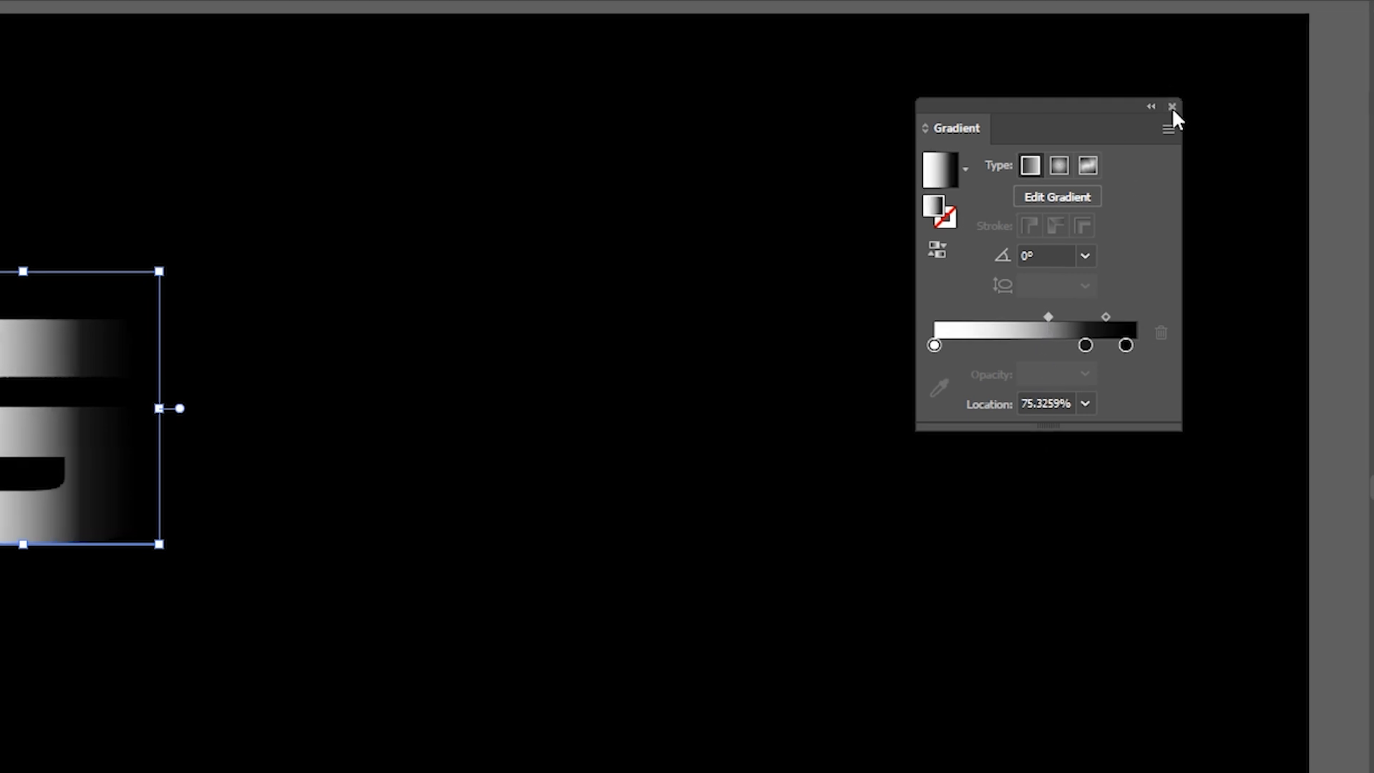
pyautogui.click(1173, 106)
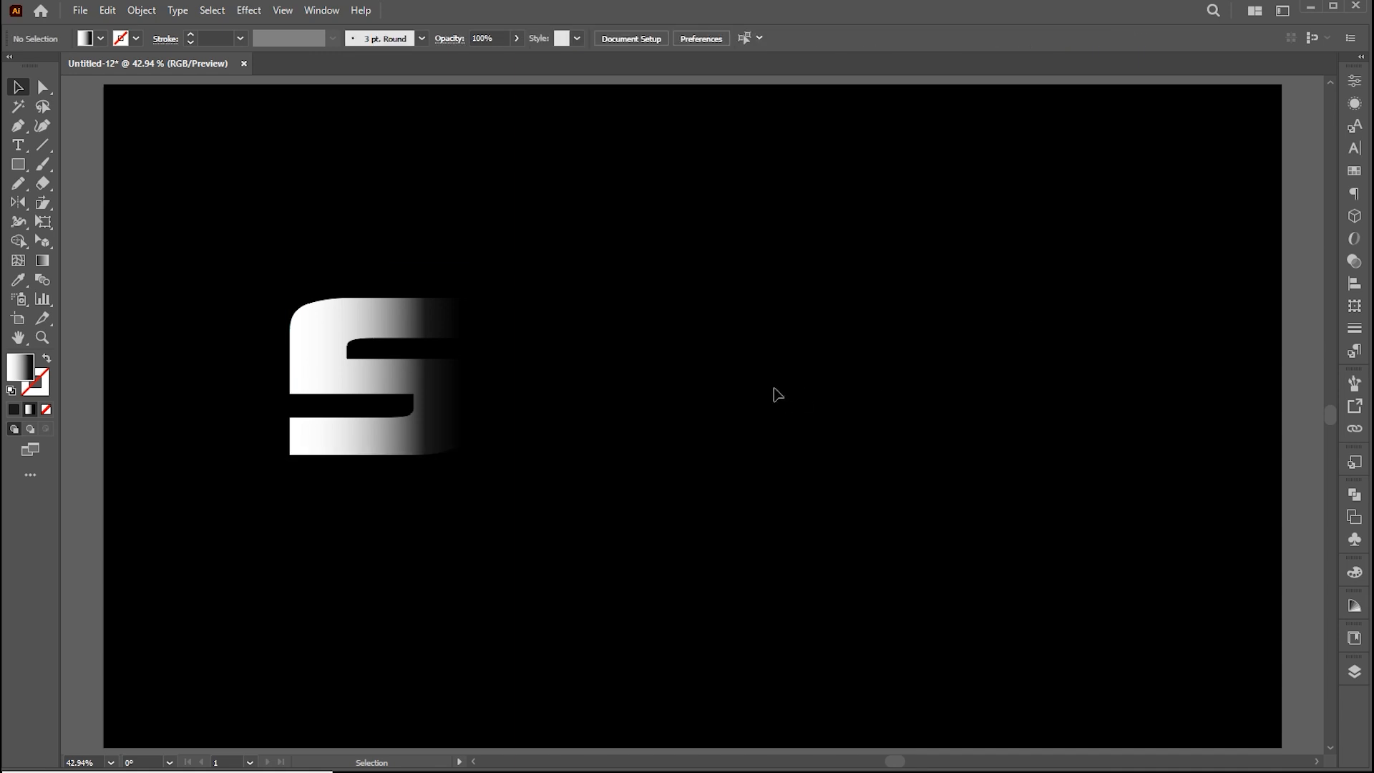
# Alt-drag the S right, repeat with Ctrl+D, and edit the copies to spell SHADOW
pyautogui.click(381, 377)
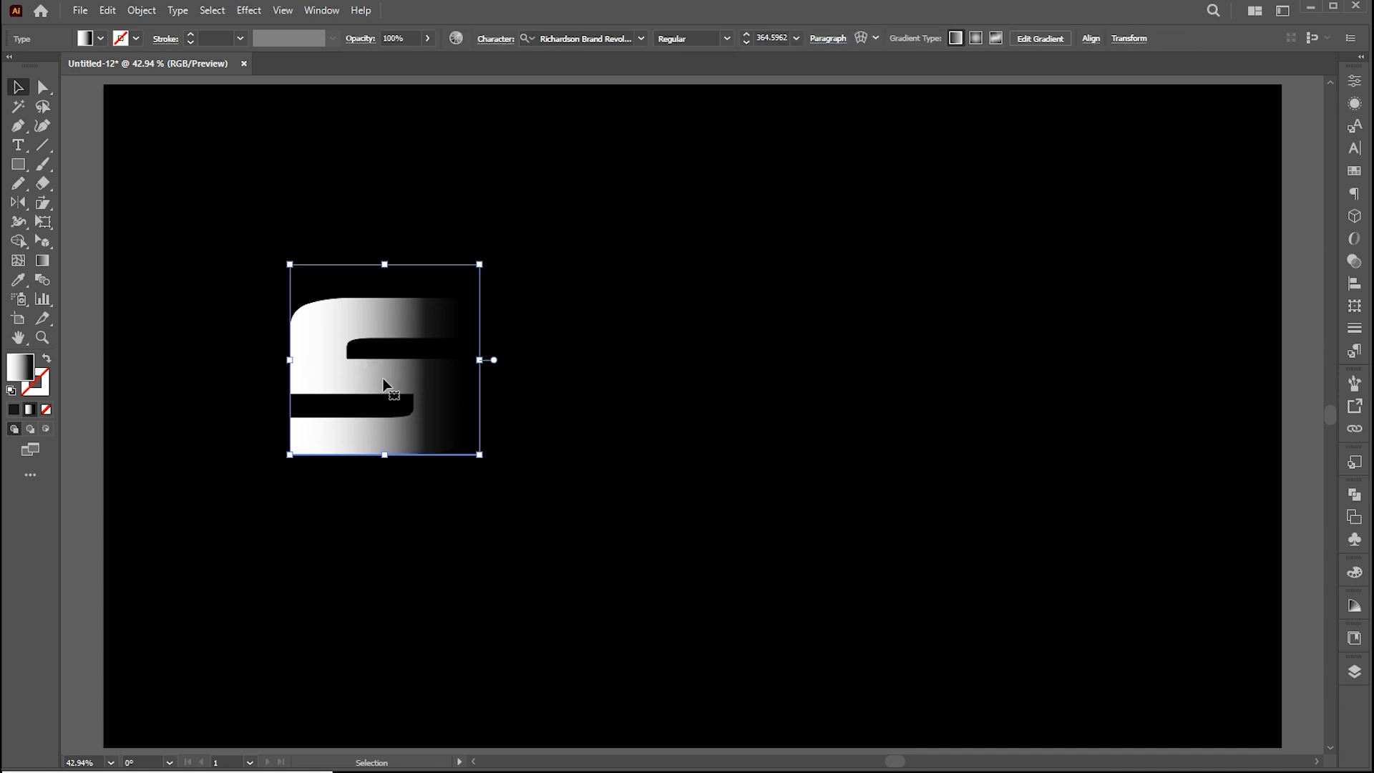
pyautogui.moveTo(385, 359); pyautogui.dragTo(491, 385)
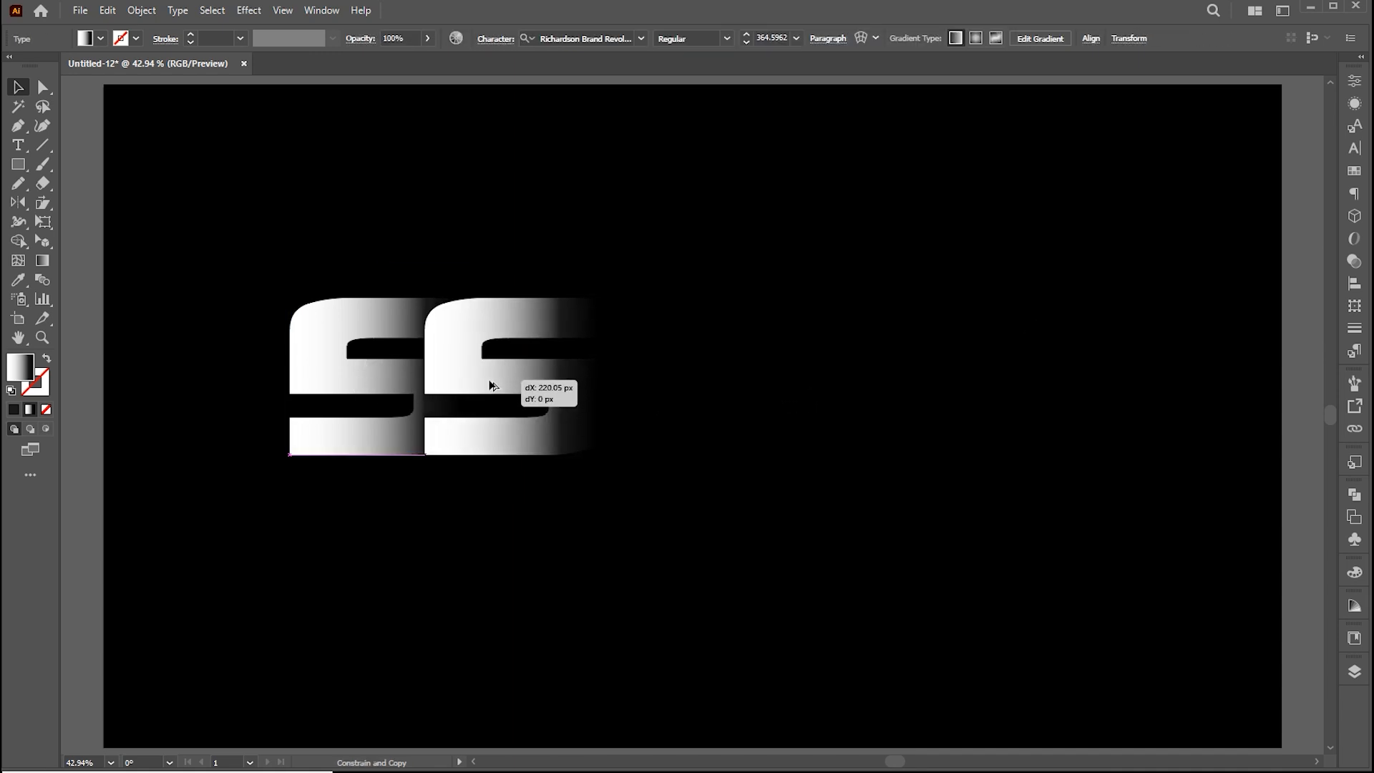
pyautogui.press('ctrl+d')
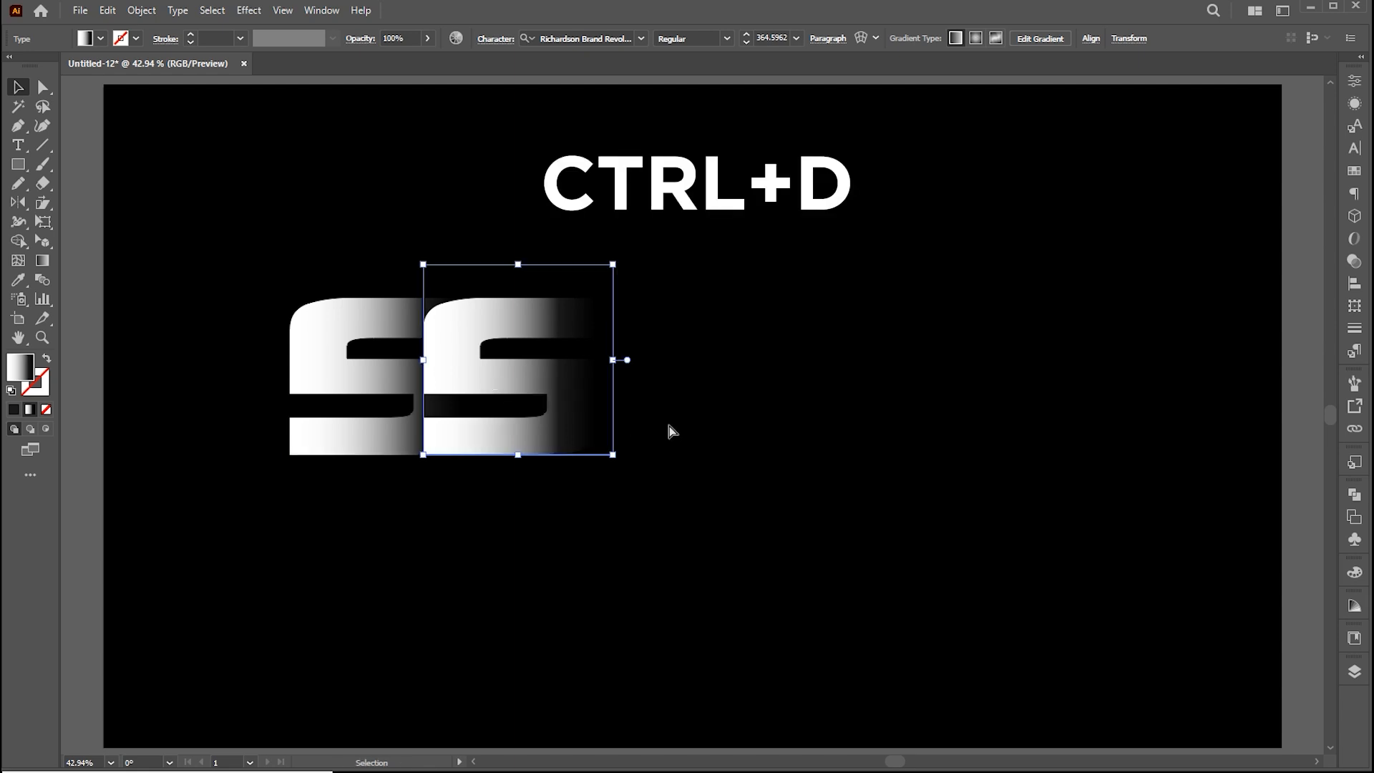
pyautogui.press('ctrl+d')
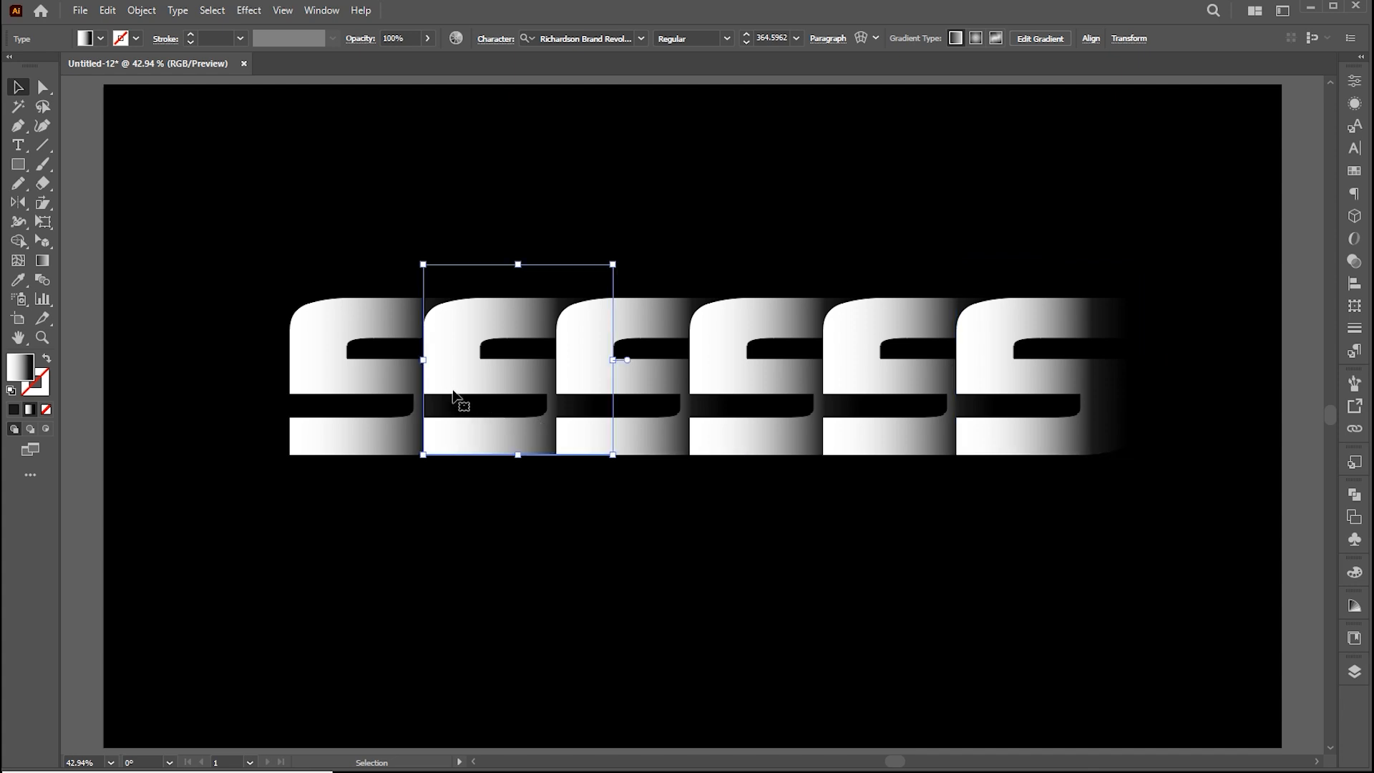
pyautogui.click(19, 144)
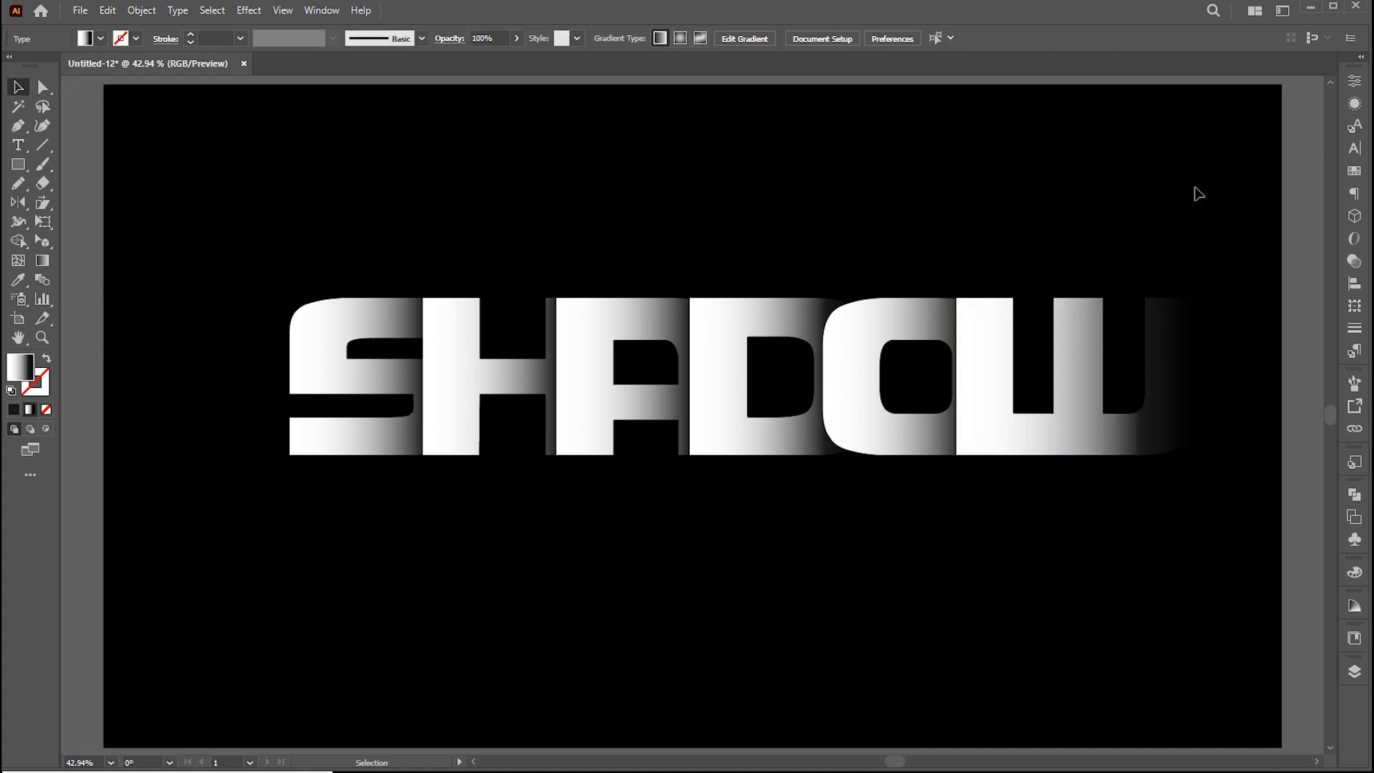
# Select and group the SHADOW letters, then reflect a copy across the horizontal axis
pyautogui.click(749, 359)
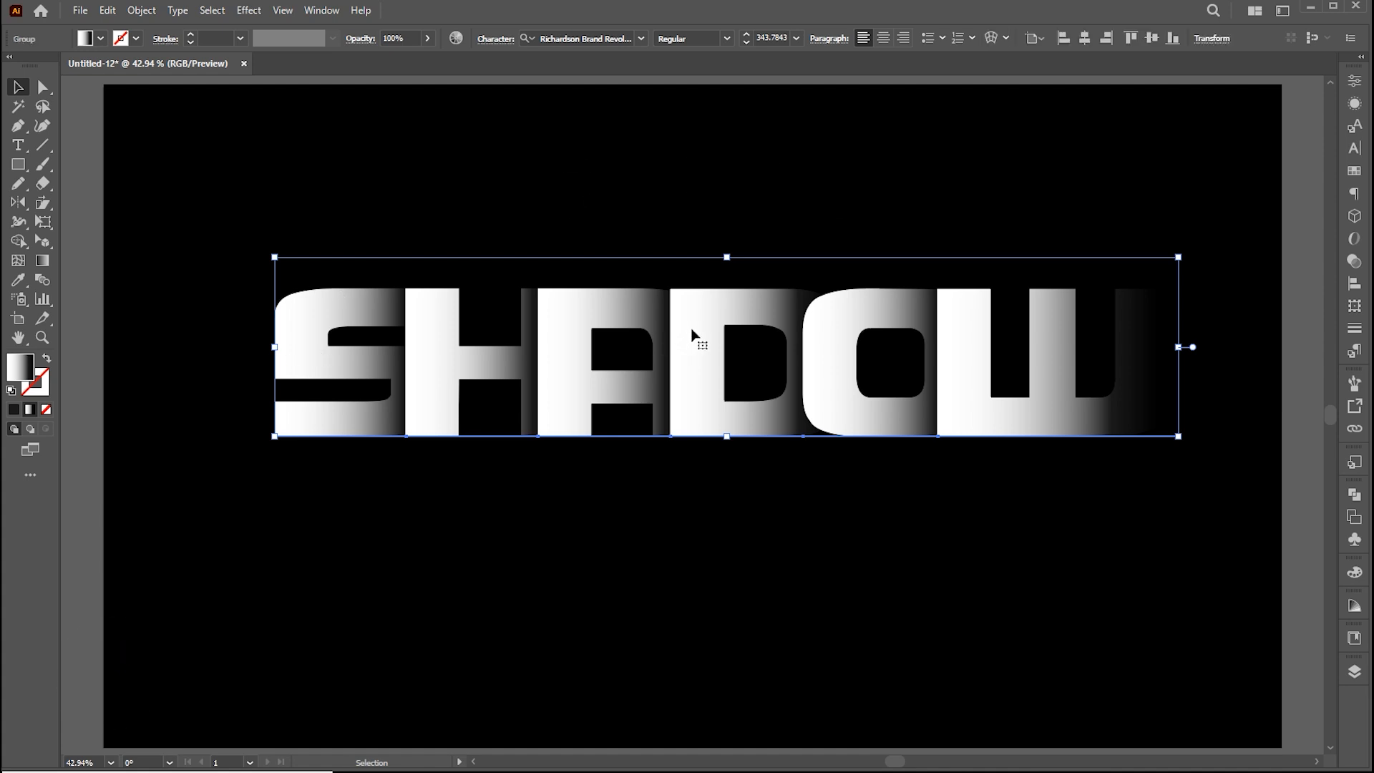
pyautogui.moveTo(706, 342); pyautogui.dragTo(679, 327)
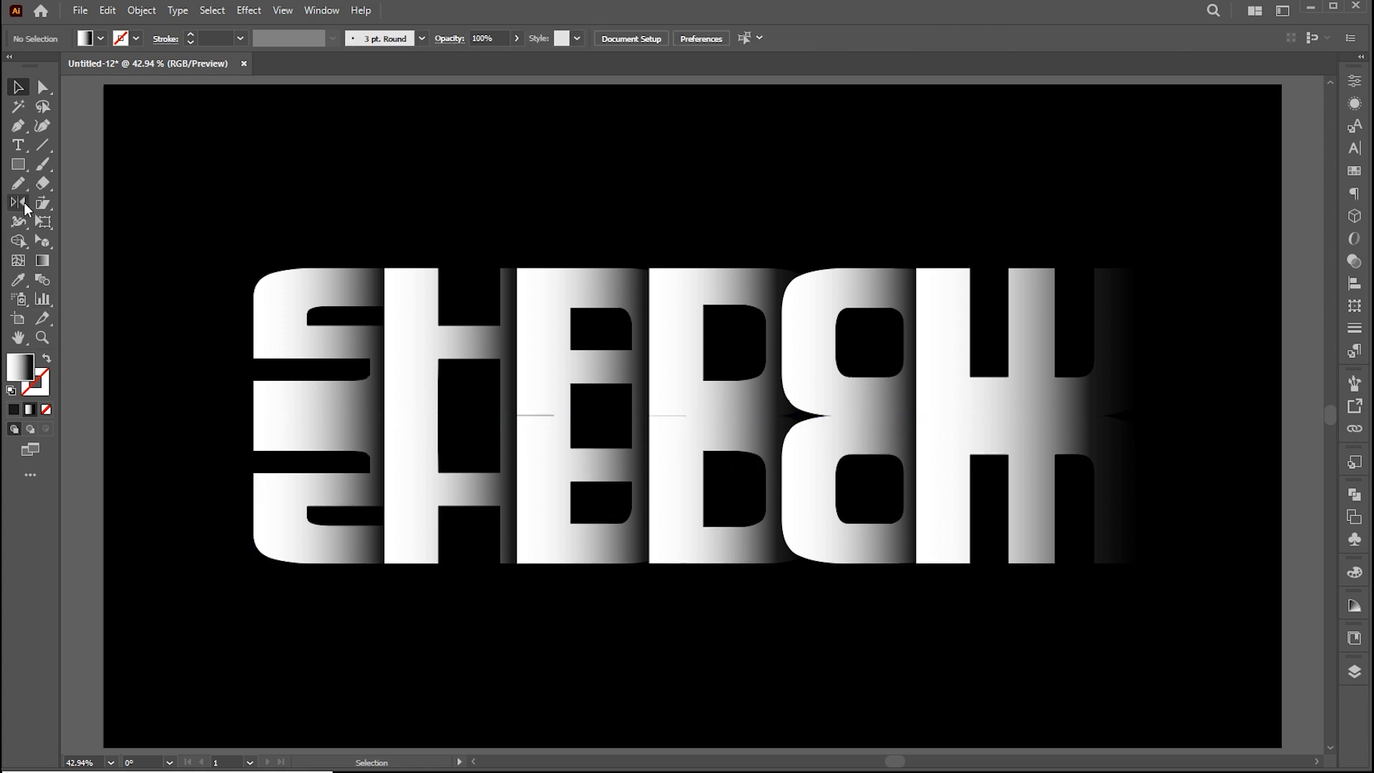
# Move the mirrored copy below the word and mask it with a gradient so it fades downward
pyautogui.moveTo(228, 404); pyautogui.dragTo(1073, 520)
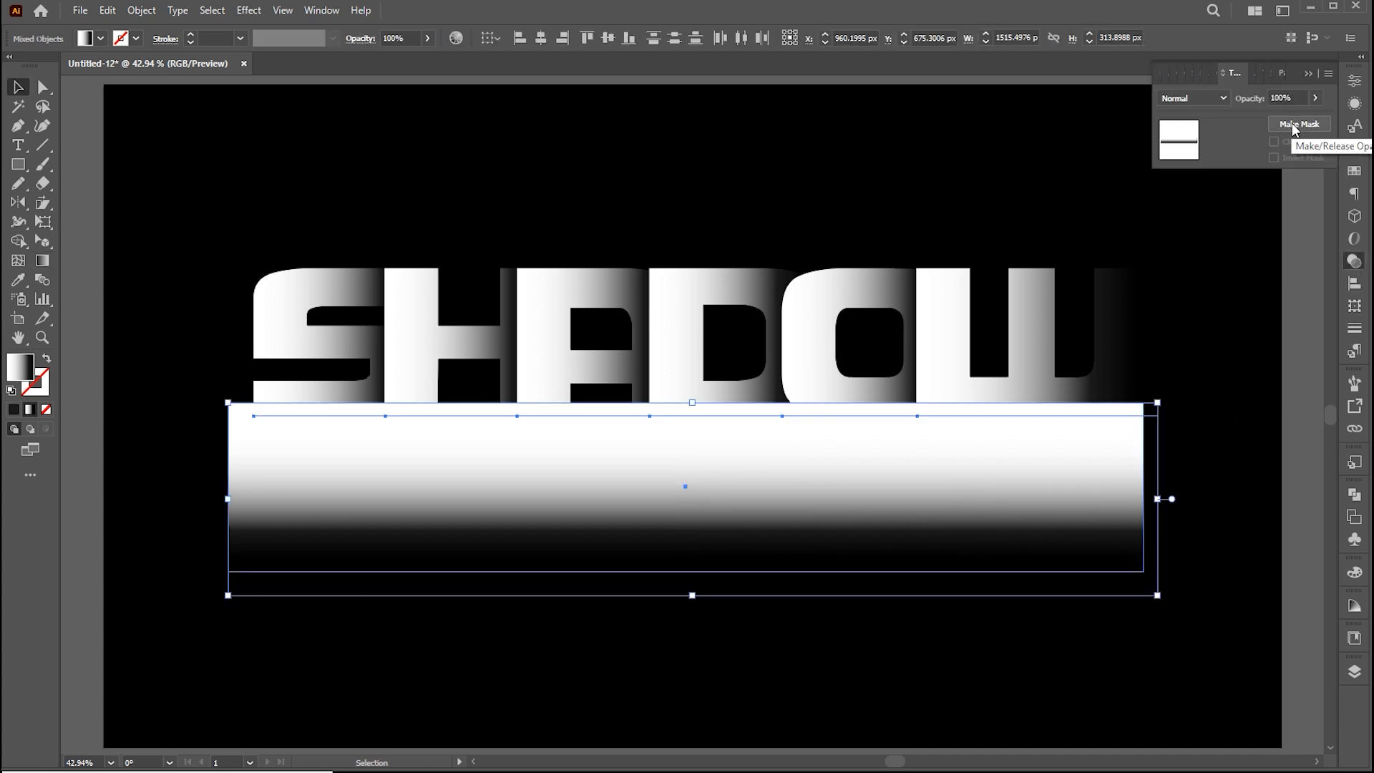
pyautogui.click(1300, 123)
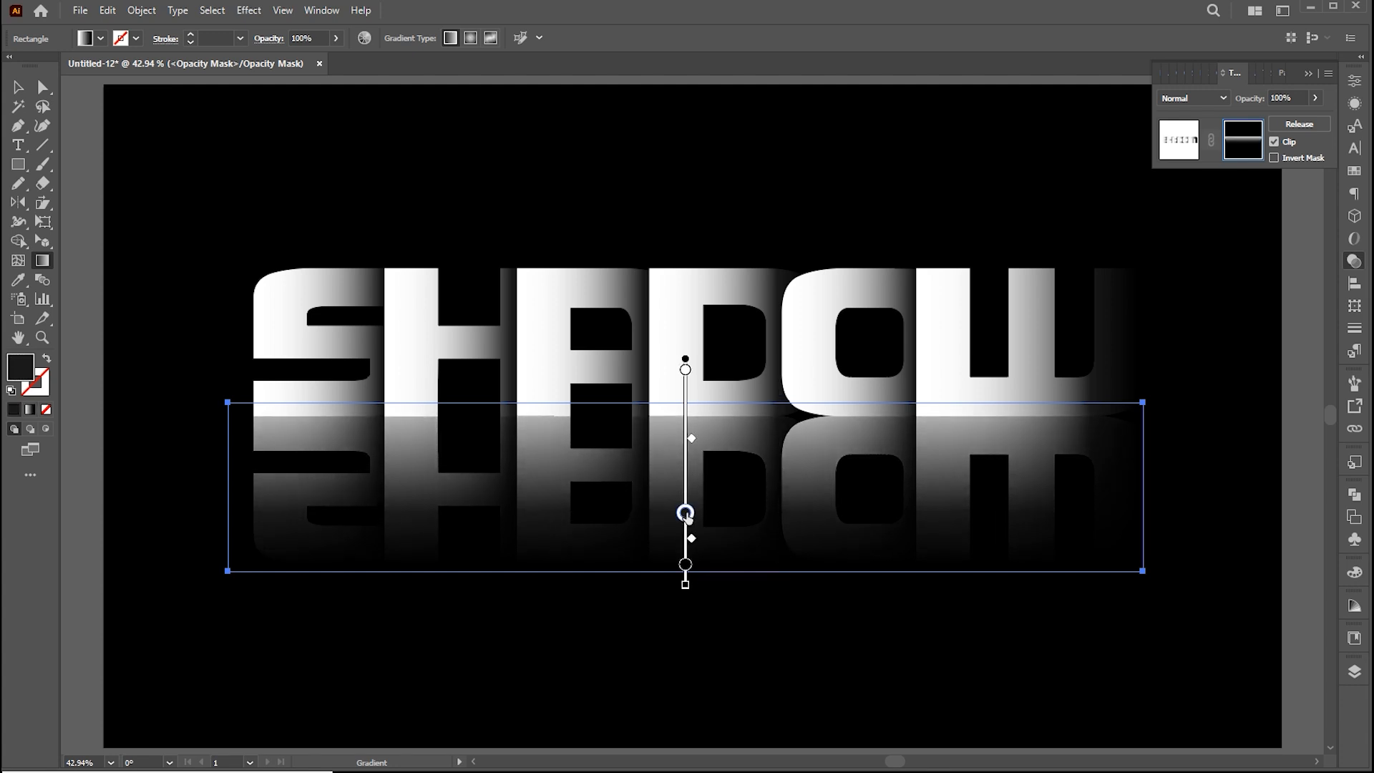
pyautogui.moveTo(685, 513); pyautogui.dragTo(686, 524)
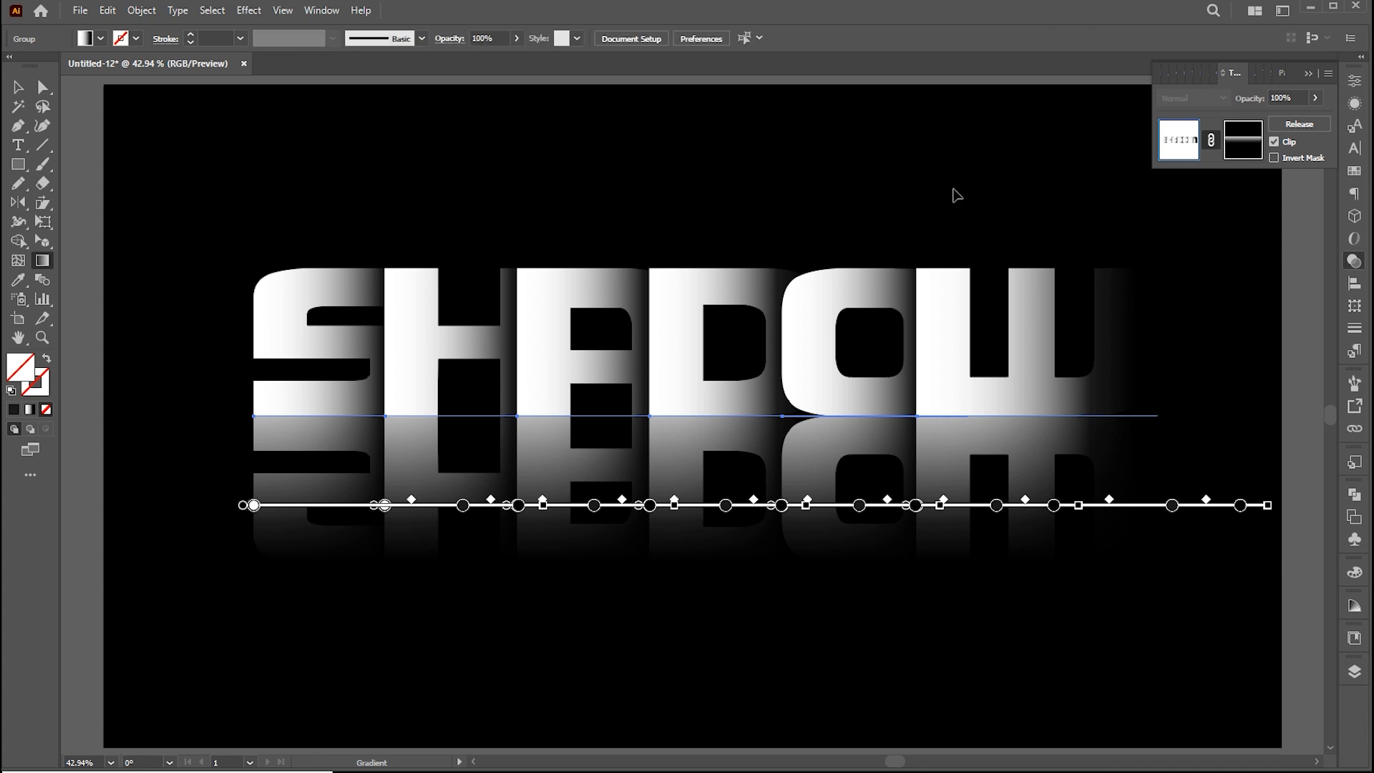
pyautogui.click(18, 87)
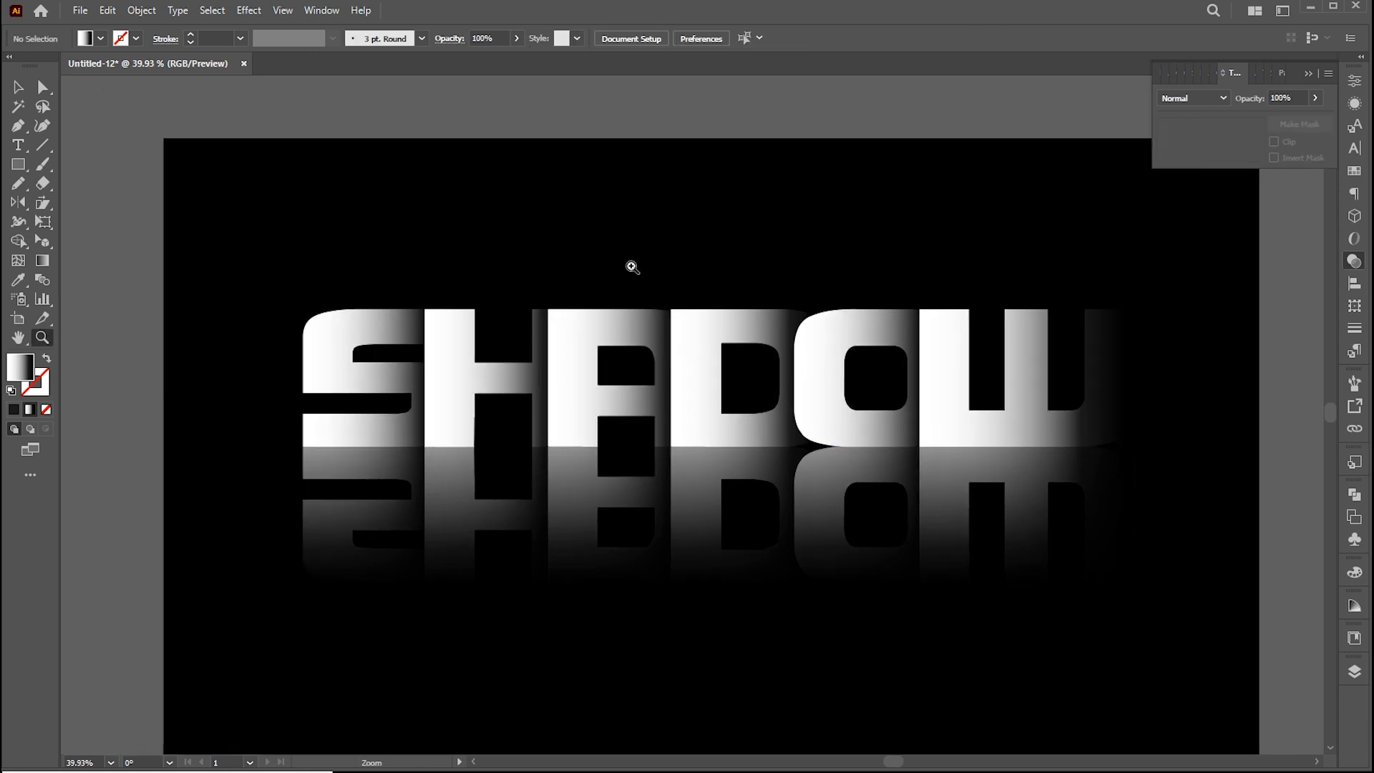
# Add a small white 'TEXT EFFECT' subtitle above the SHADOW word
pyautogui.click(17, 144)
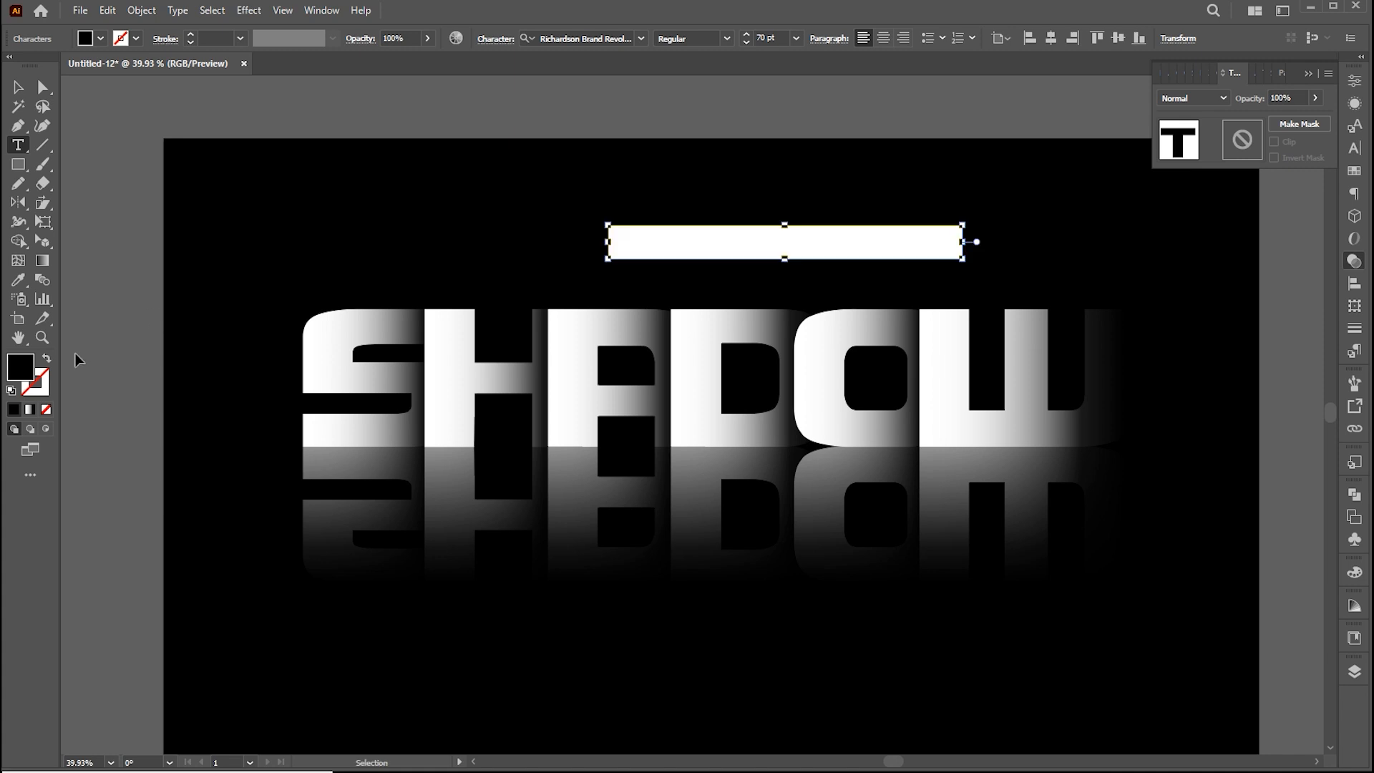
pyautogui.write('TEXT EFFECT')
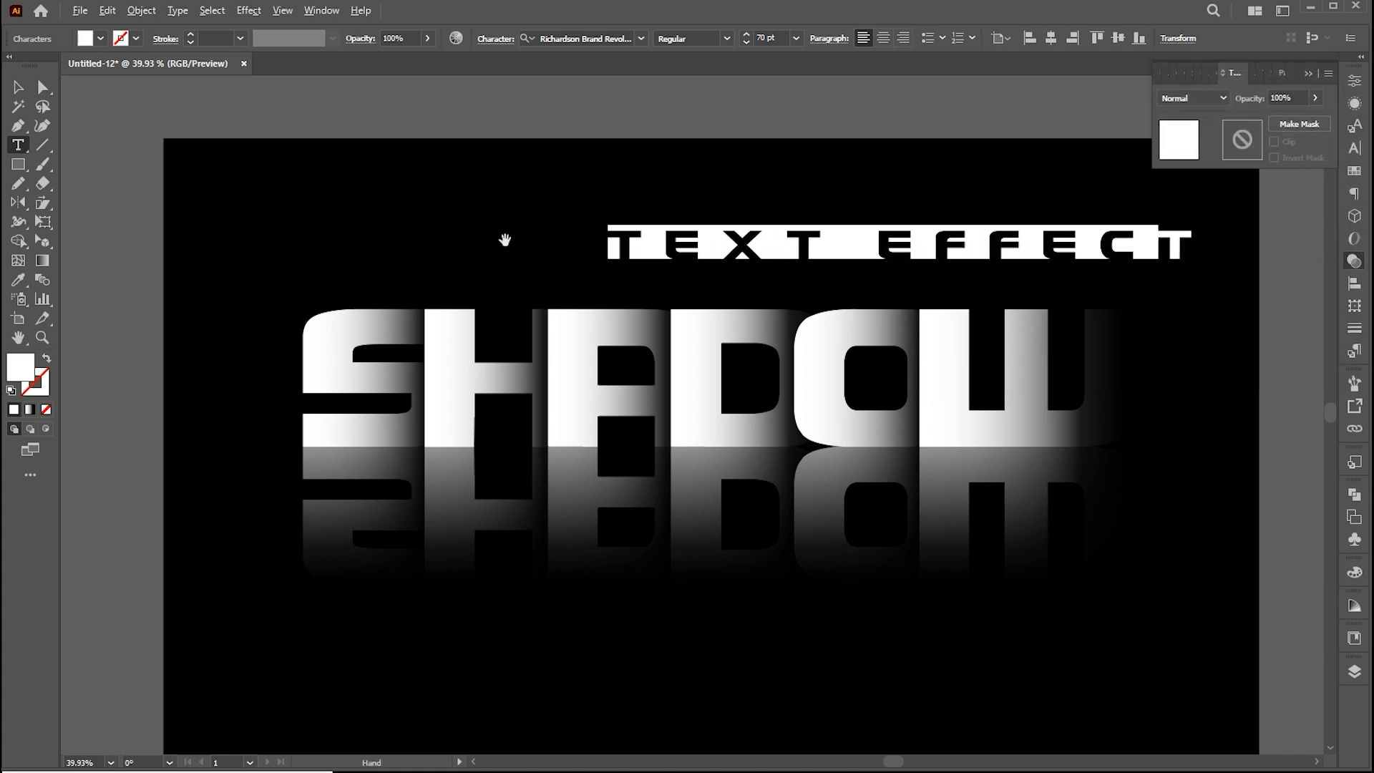
pyautogui.click(894, 244)
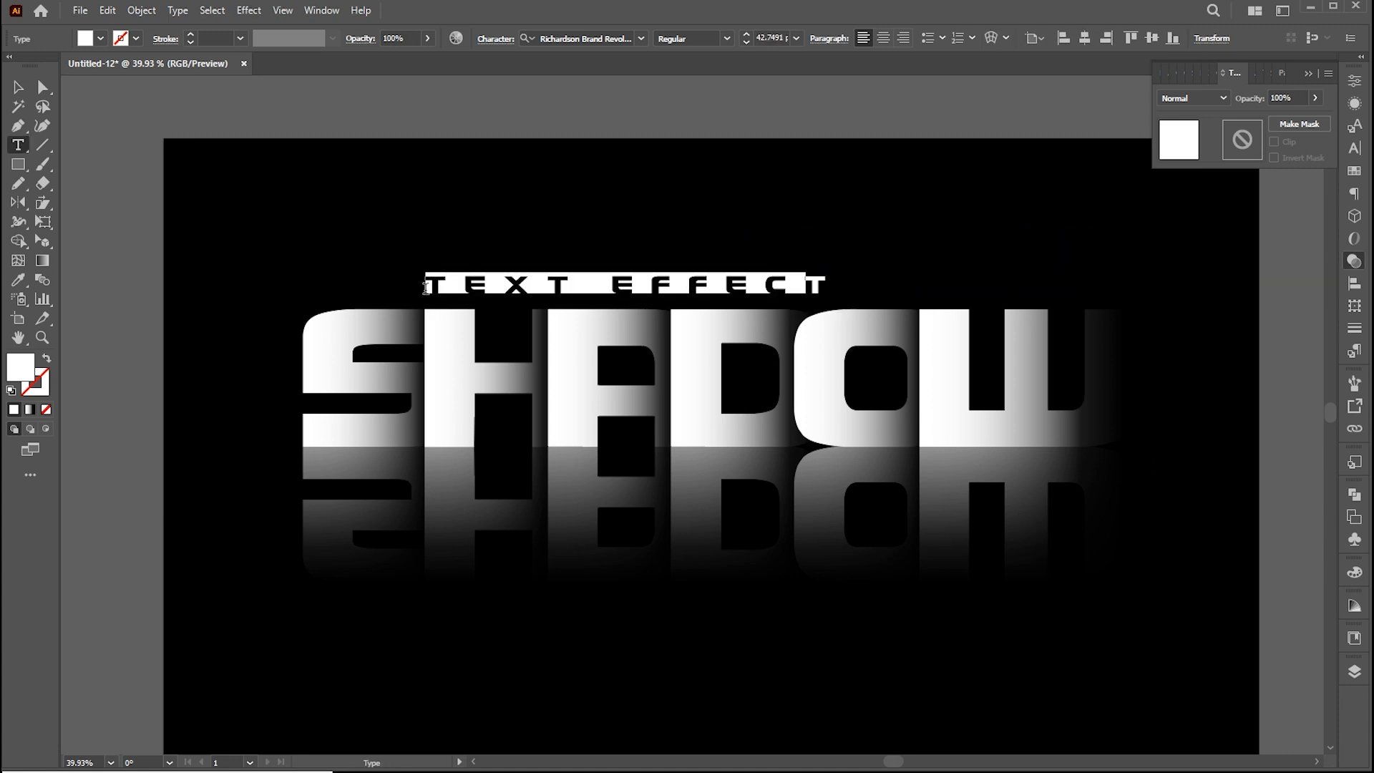
pyautogui.click(17, 86)
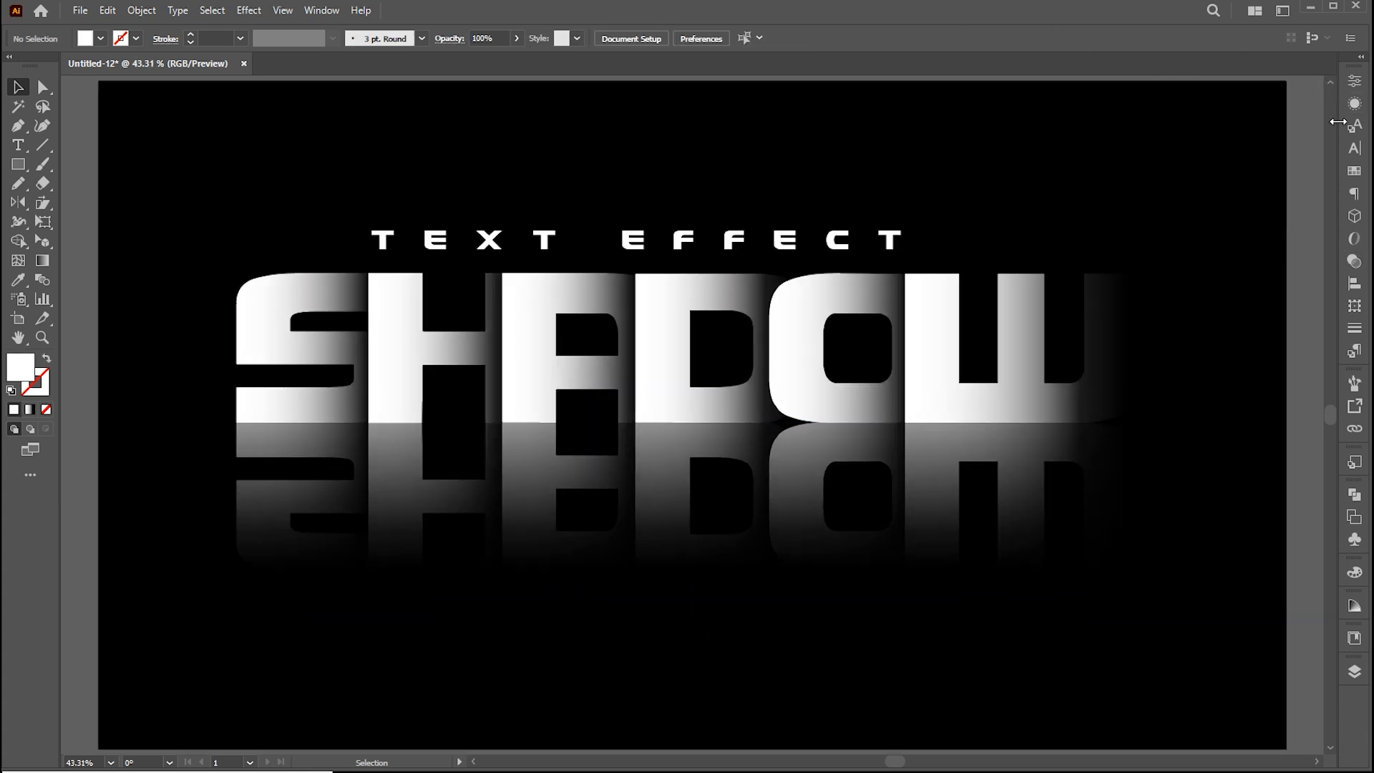
pyautogui.moveTo(1233, 113)
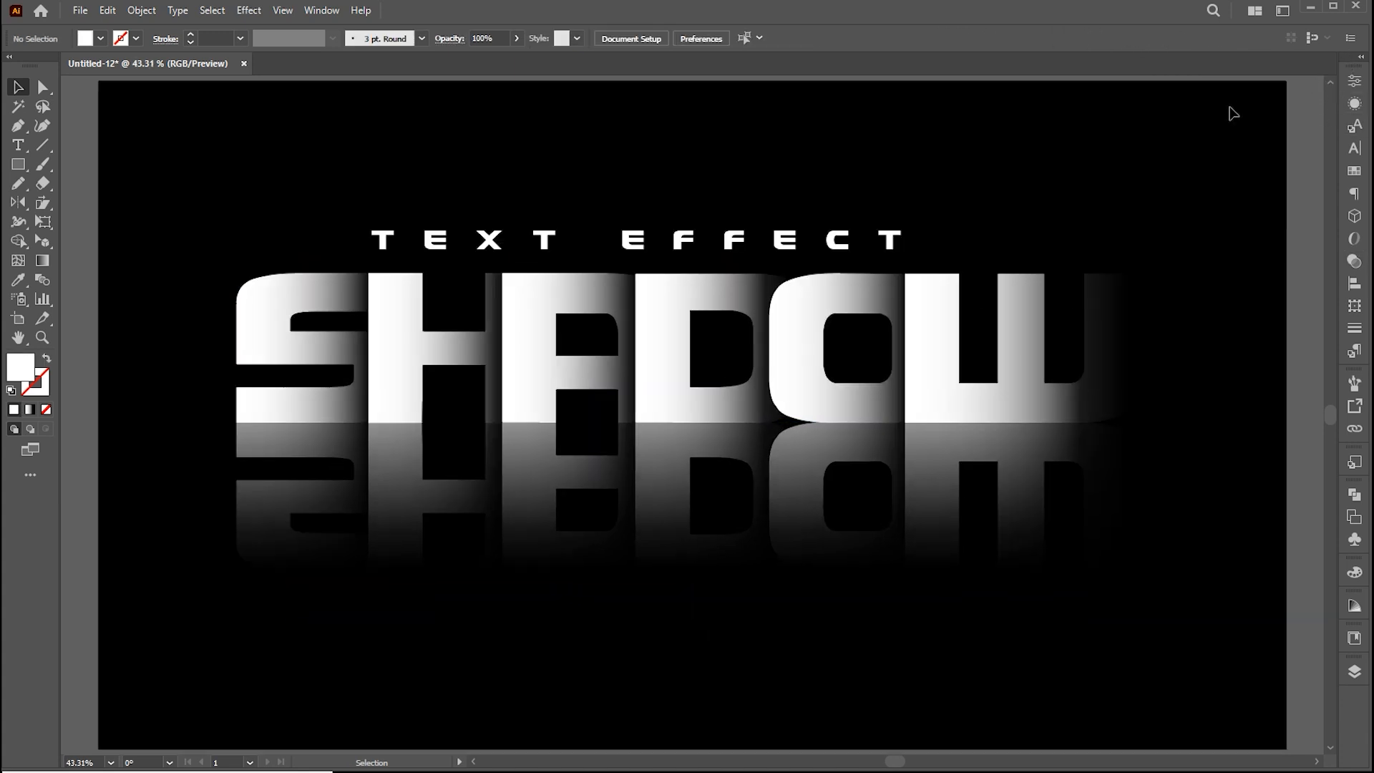